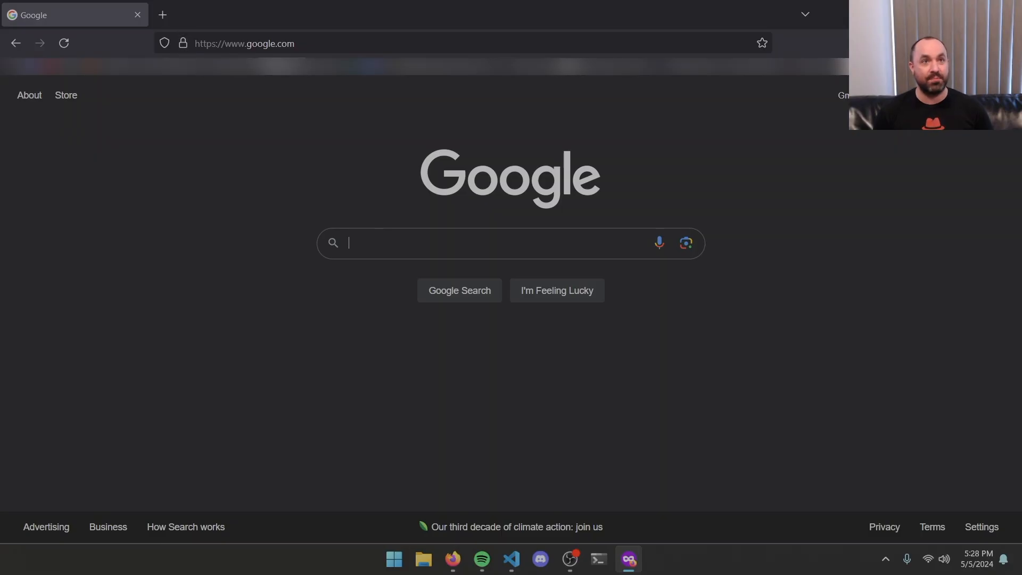
{"action": "left_click", "coordinate": [245, 43]}
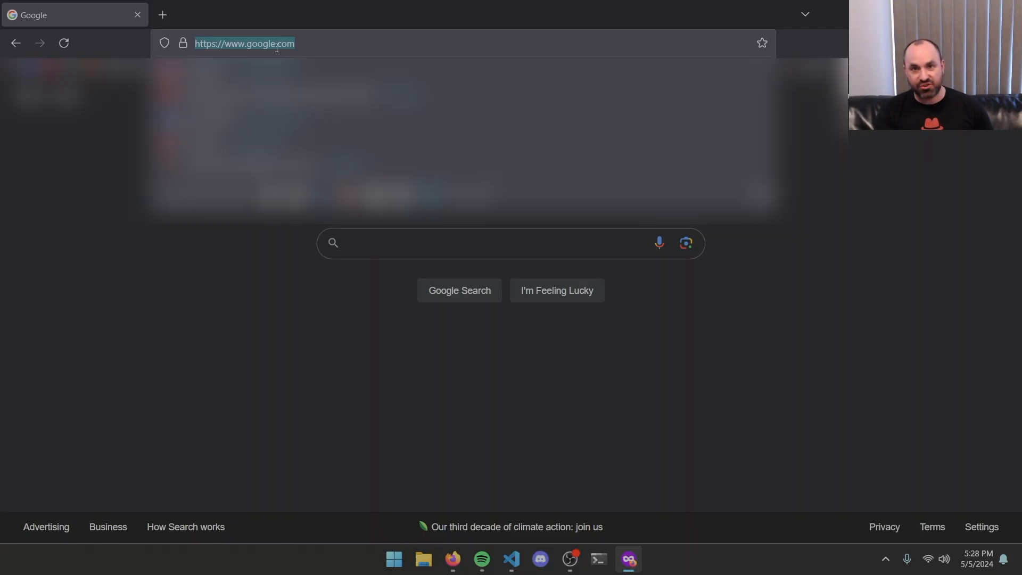
{"action": "type", "text": "veritycu.com/"}
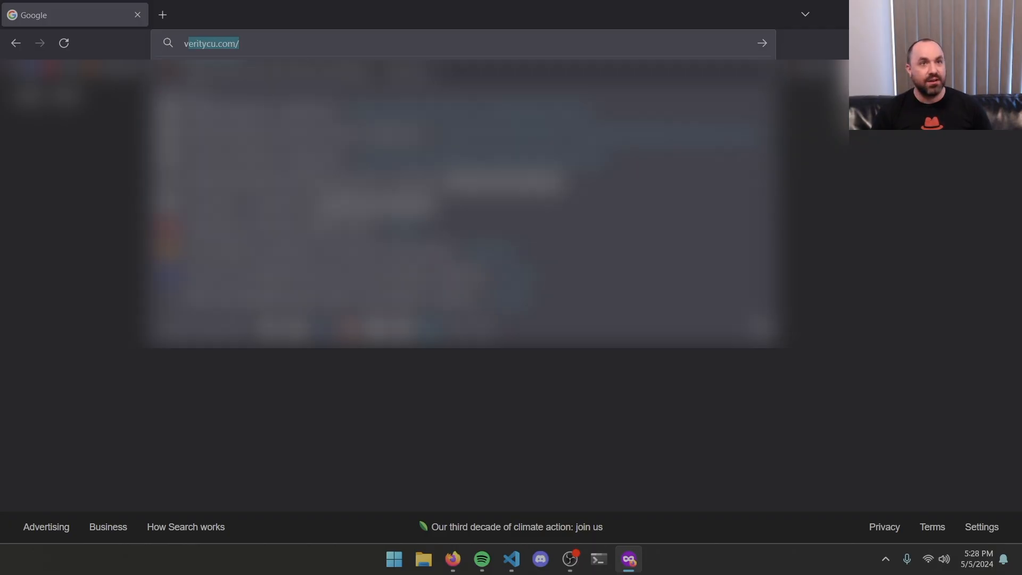
{"action": "type", "text": "https://www.virus.info"}
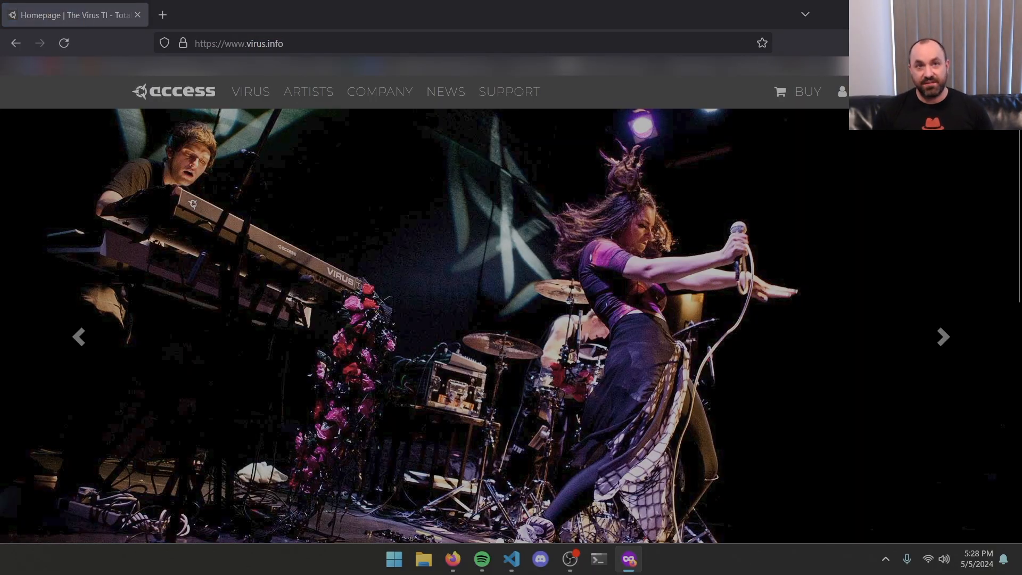
{"action": "mouse_move", "coordinate": [513, 98]}
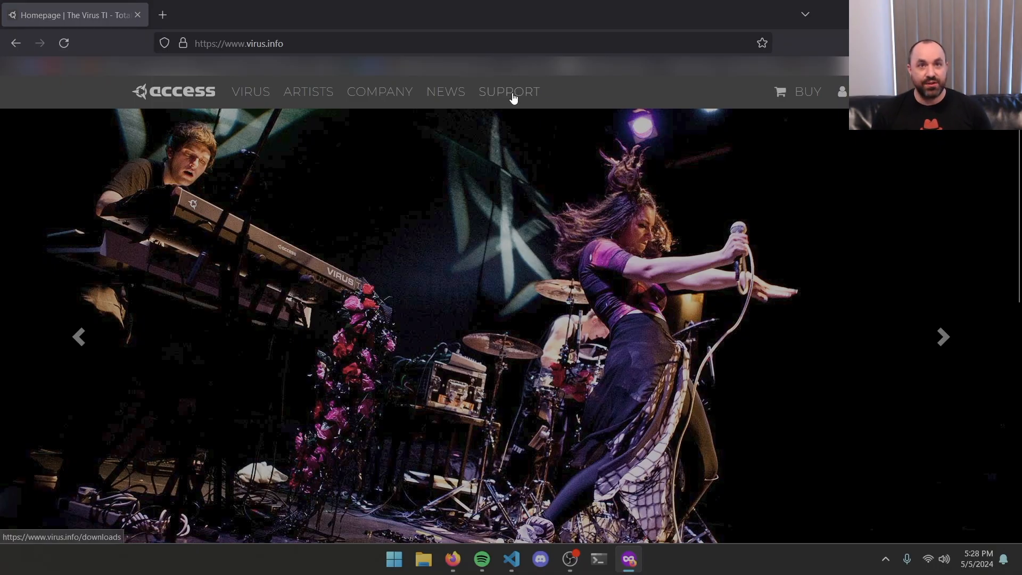
Step: From the Support downloads page, download the Windows 64-bit Virus TI installer and launch it
{"action": "left_click", "coordinate": [509, 92]}
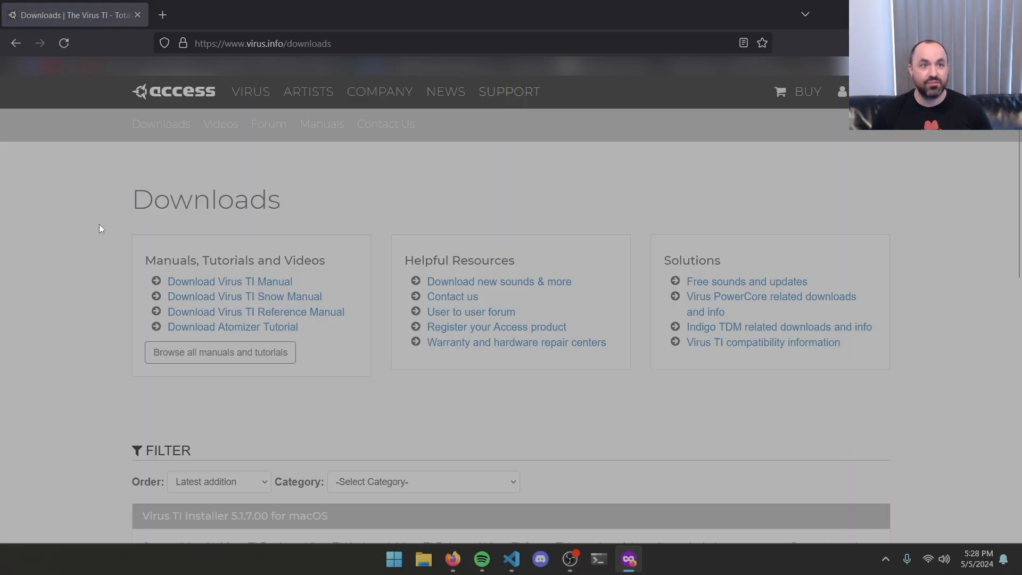
{"action": "scroll", "scroll_direction": "down", "scroll_amount": 3}
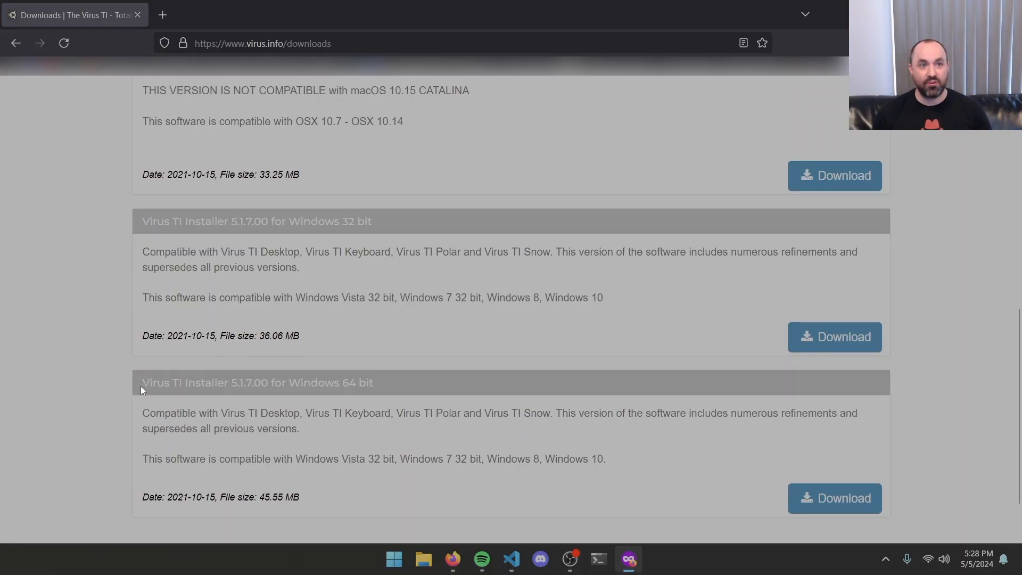
{"action": "mouse_move", "coordinate": [224, 389]}
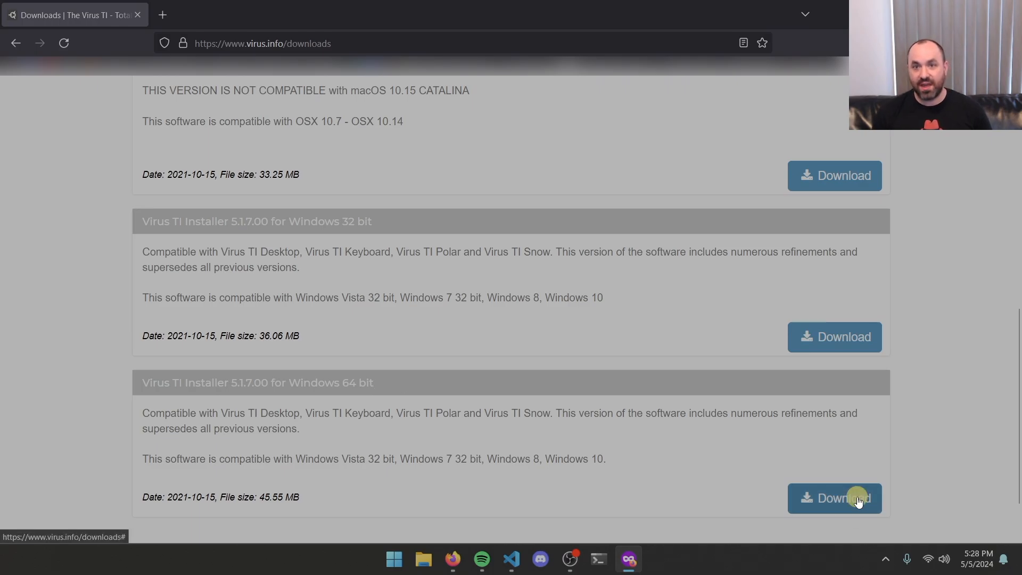
{"action": "left_click", "coordinate": [857, 498]}
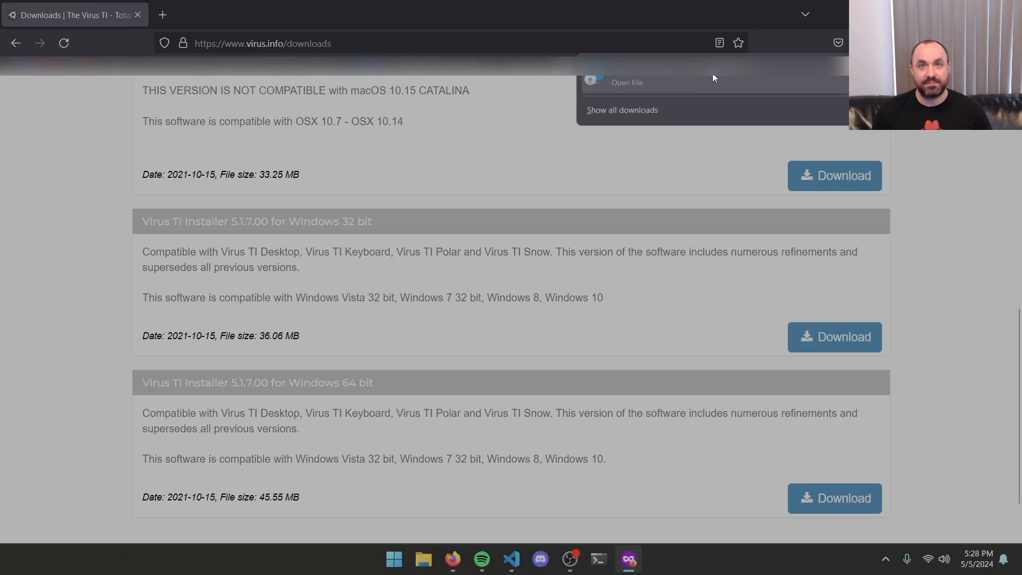
{"action": "left_click", "coordinate": [627, 83]}
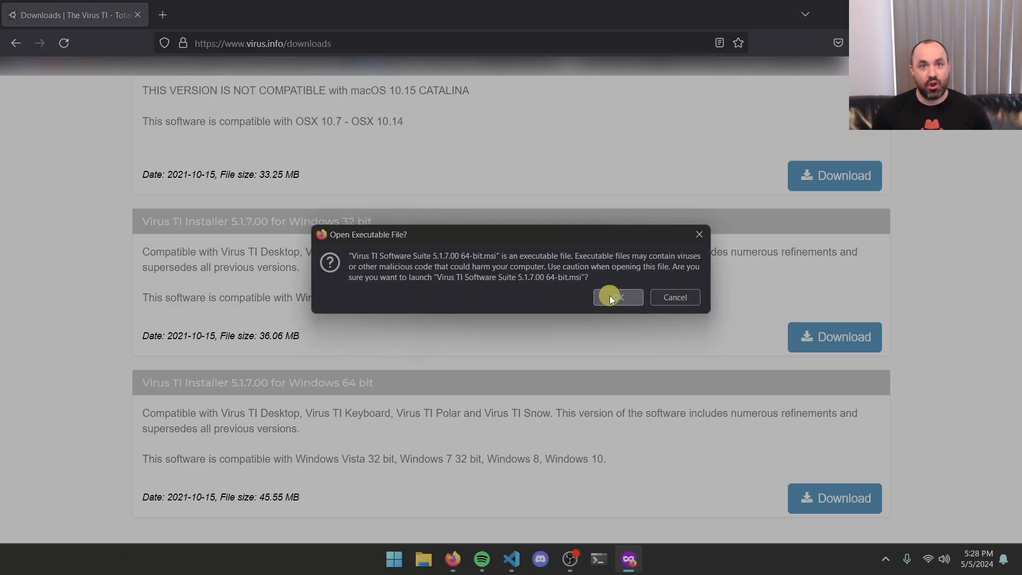
Step: Confirm the launch, accept the license, and mark 32-bit Virus Control plug-ins unavailable
{"action": "left_click", "coordinate": [616, 297]}
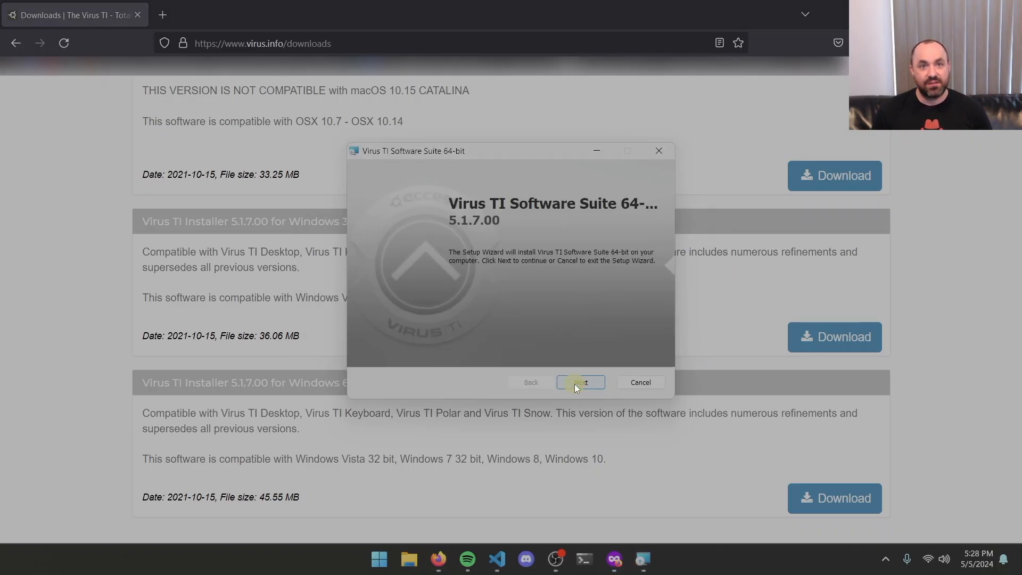
{"action": "left_click", "coordinate": [580, 382]}
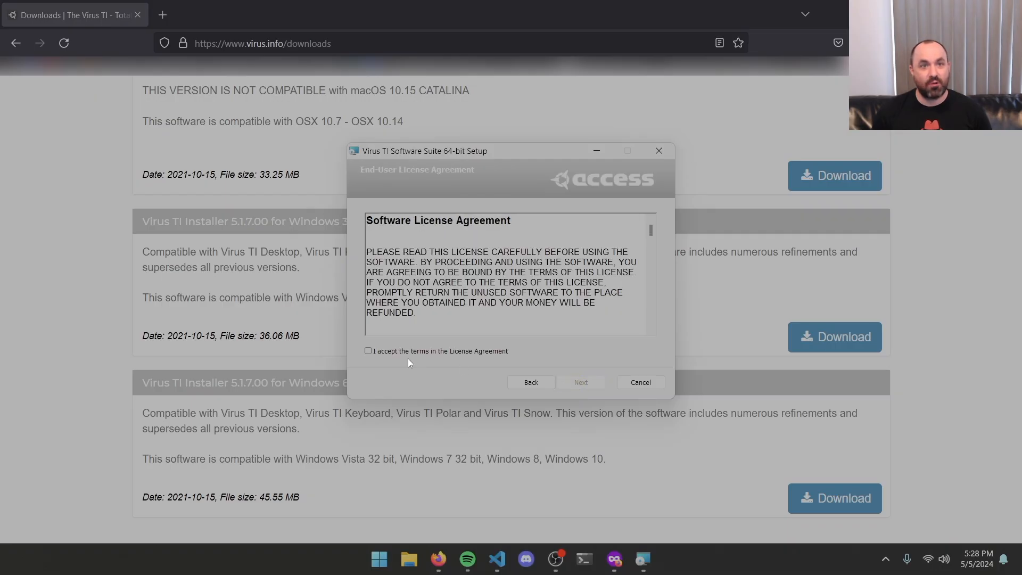
{"action": "left_click", "coordinate": [368, 351]}
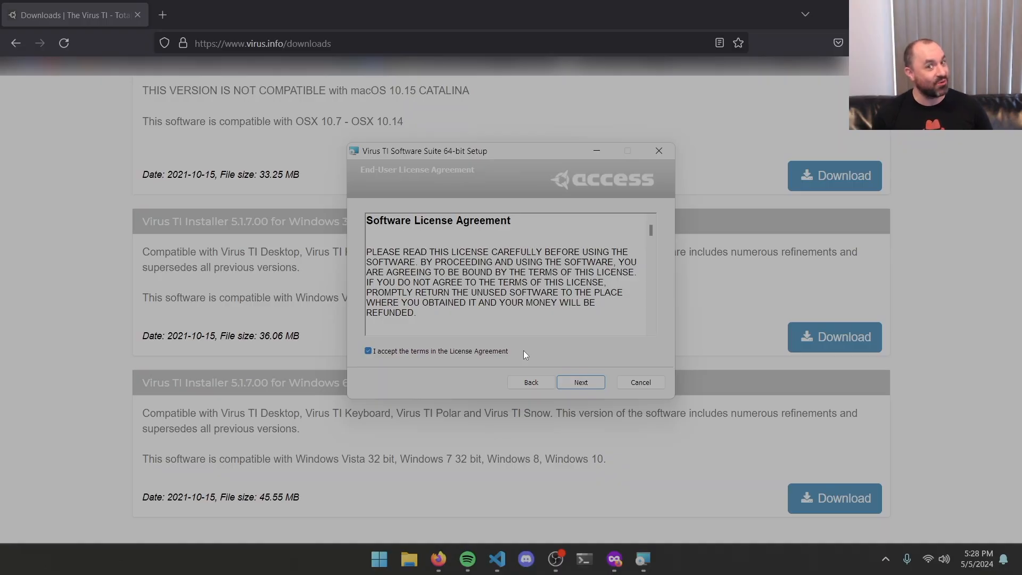
{"action": "left_click", "coordinate": [581, 383]}
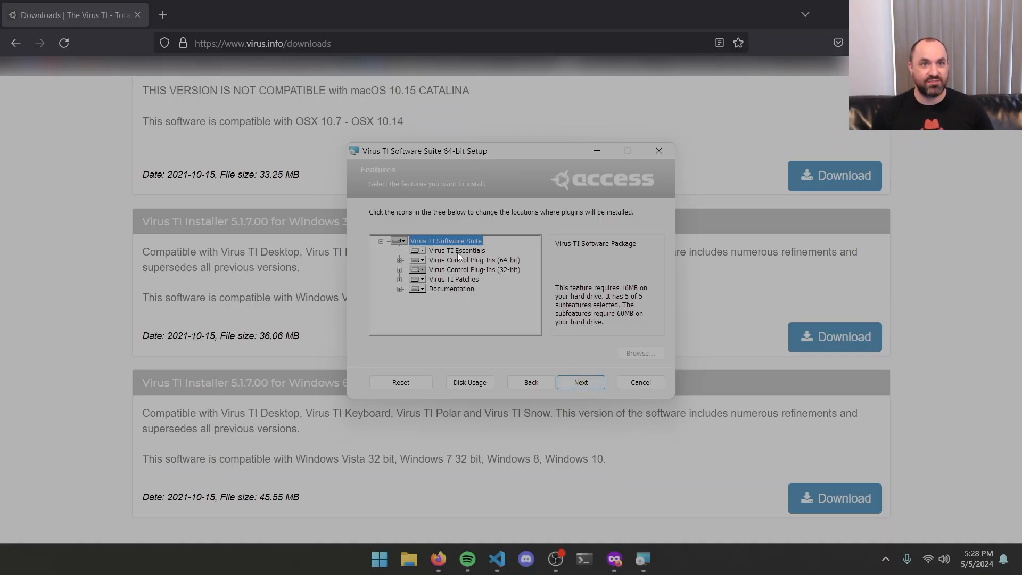
{"action": "left_click", "coordinate": [417, 269]}
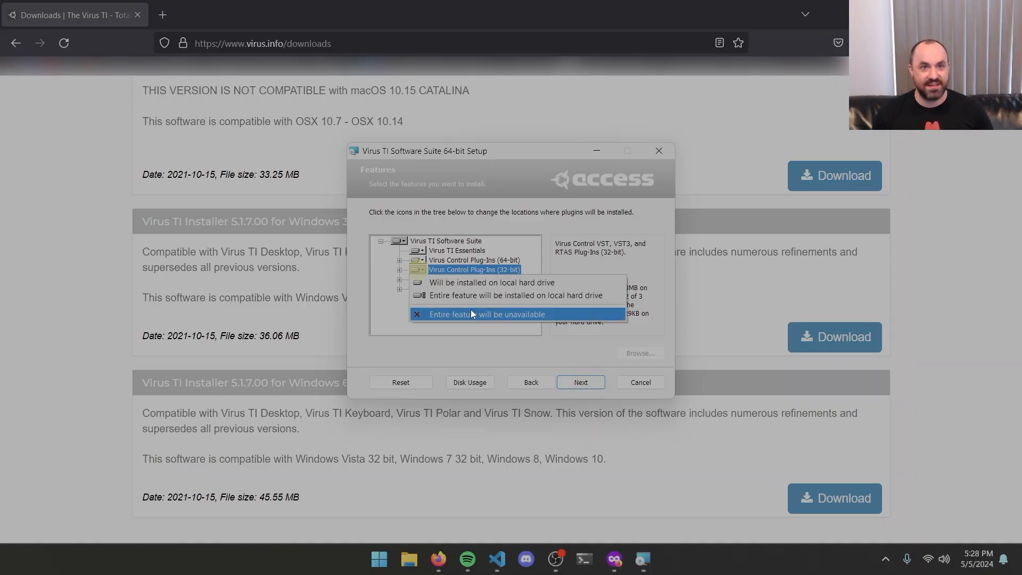
{"action": "left_click", "coordinate": [488, 314]}
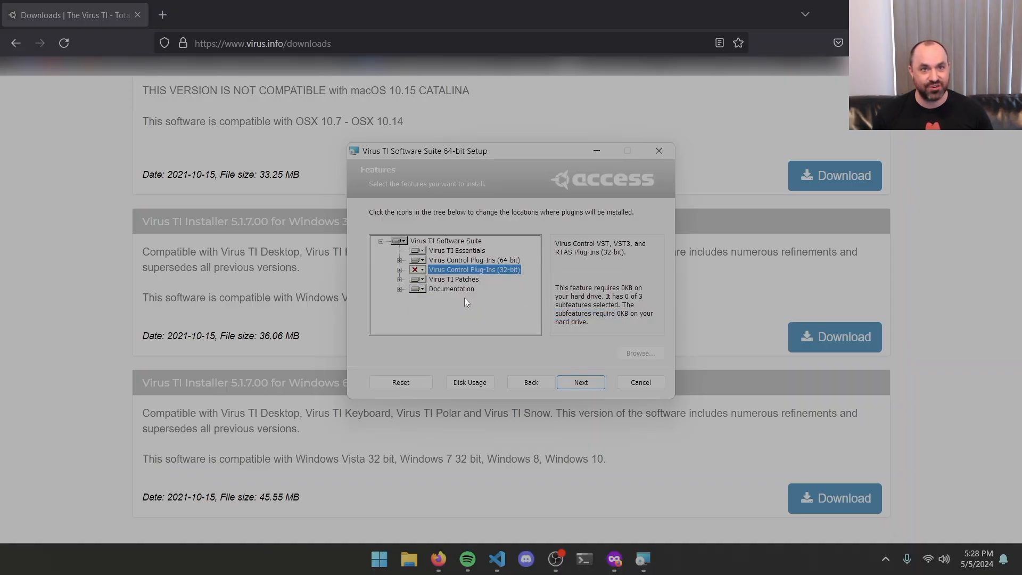
{"action": "mouse_move", "coordinate": [438, 307]}
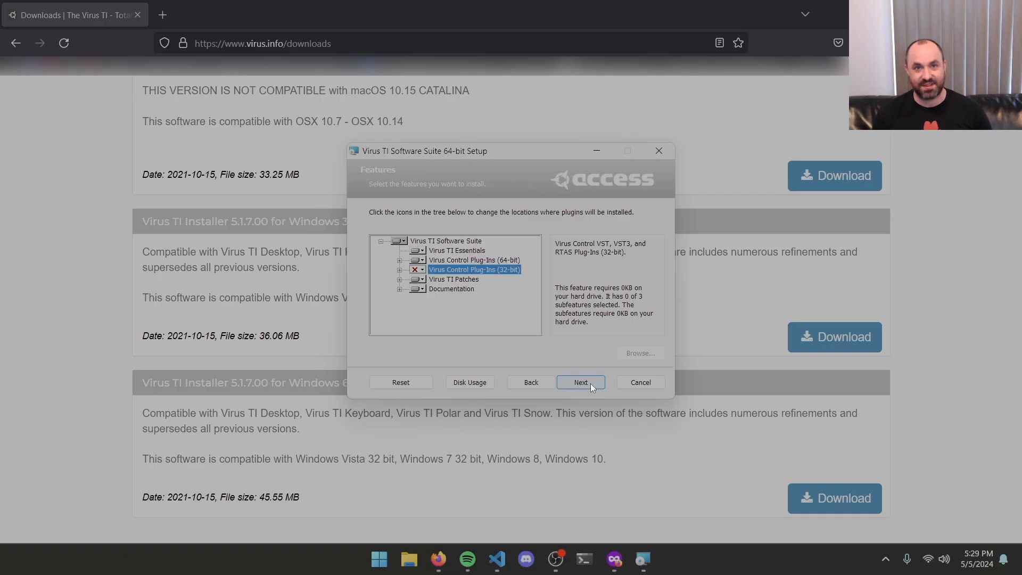
Step: Keep the default VST folder and system optimization, install, dismiss the notice, and finish
{"action": "left_click", "coordinate": [581, 382]}
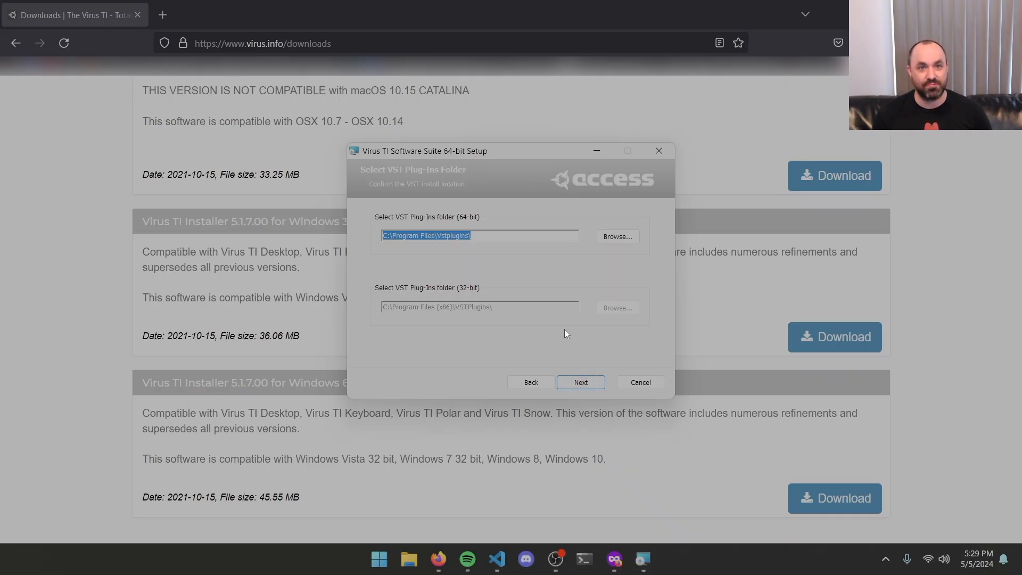
{"action": "left_click", "coordinate": [581, 383]}
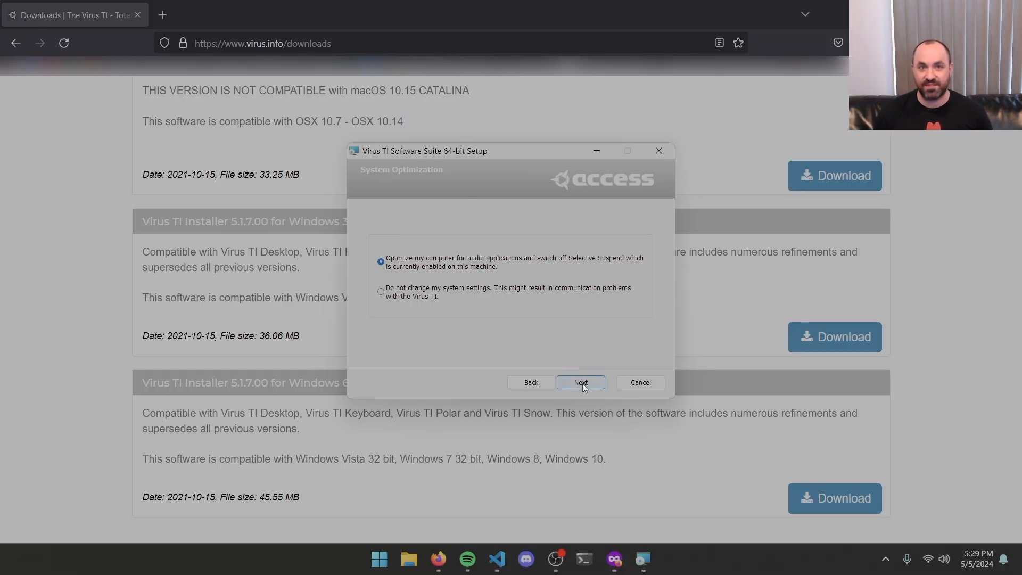
{"action": "left_click", "coordinate": [581, 383]}
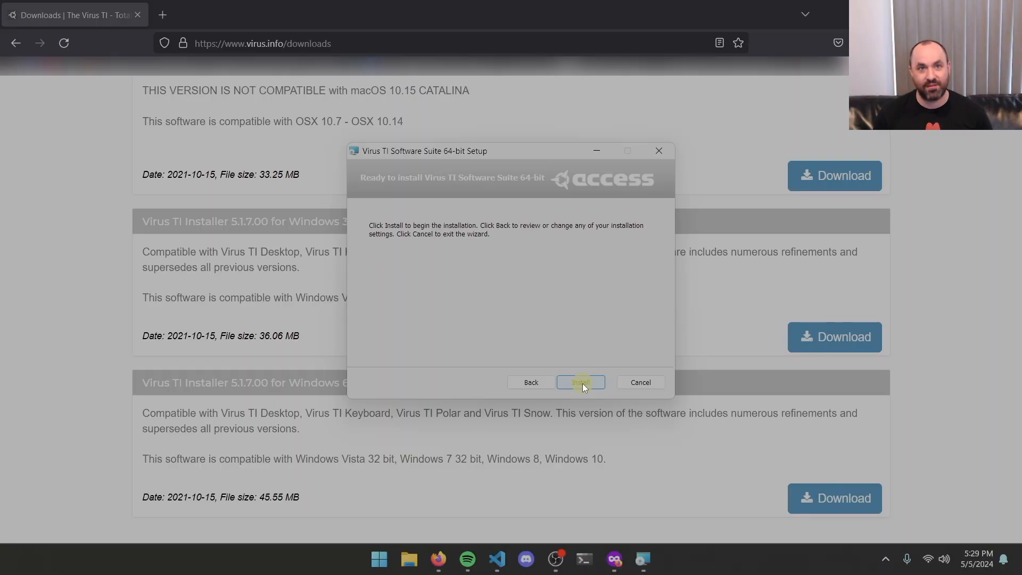
{"action": "left_click", "coordinate": [581, 383]}
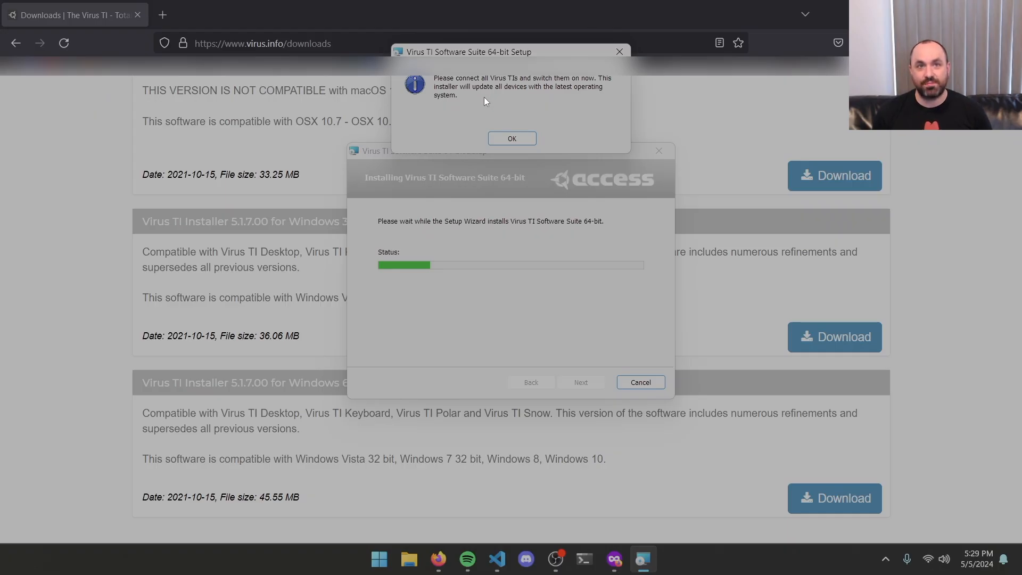
{"action": "left_click", "coordinate": [512, 138]}
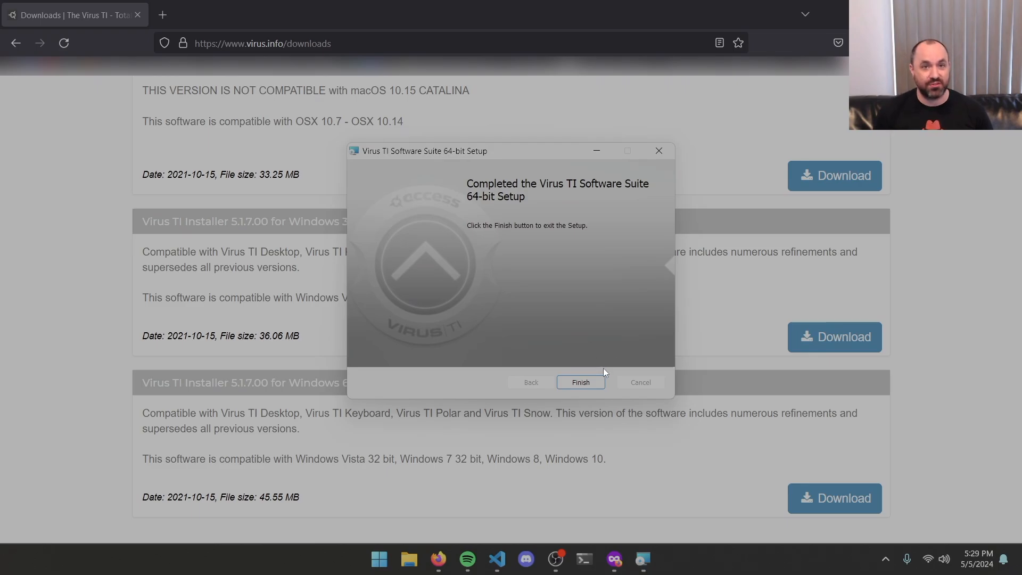
{"action": "left_click", "coordinate": [580, 382]}
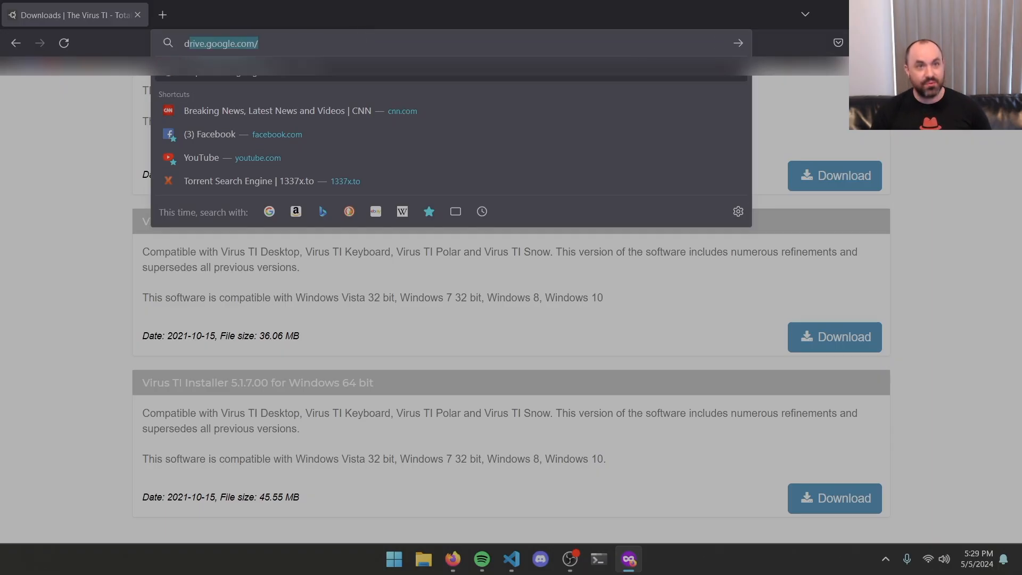
Step: Go to dsp56300.wordpress.com and open Downloads > OsTIrus (Access Virus TI/TI2/Snow)
{"action": "type", "text": "dsp56300.wordpress.com/"}
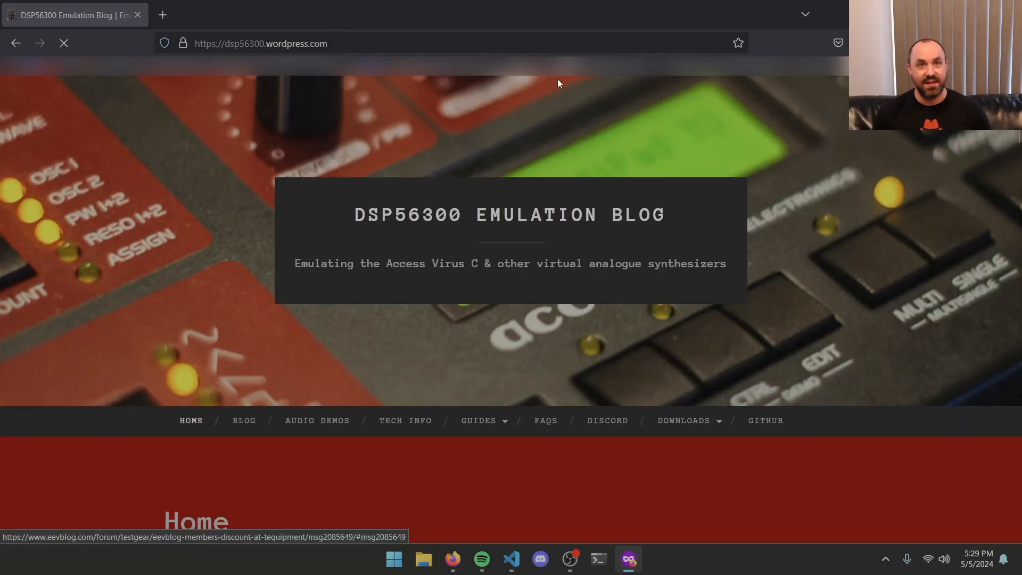
{"action": "scroll", "scroll_direction": "down", "scroll_amount": 3}
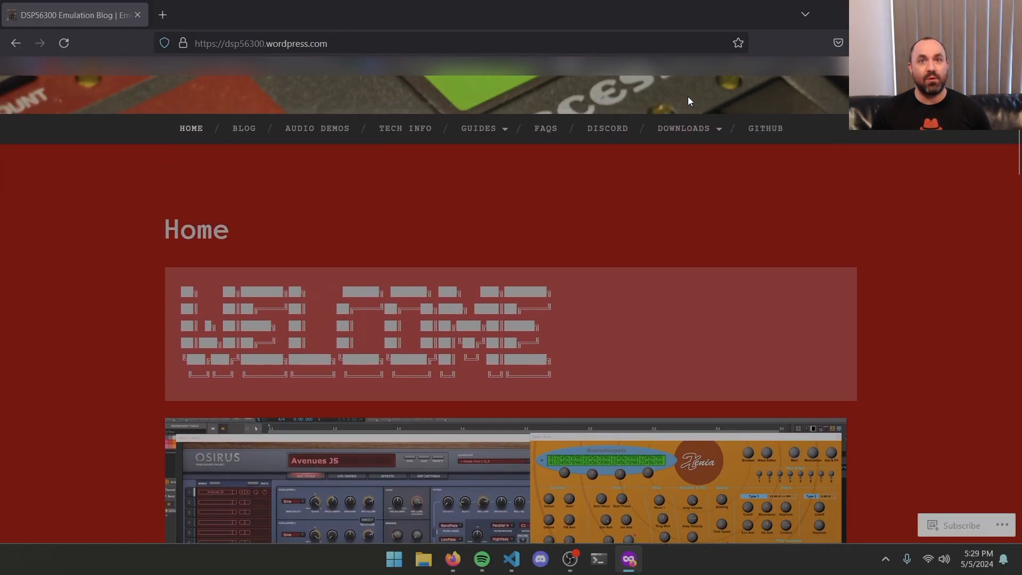
{"action": "left_click", "coordinate": [683, 142]}
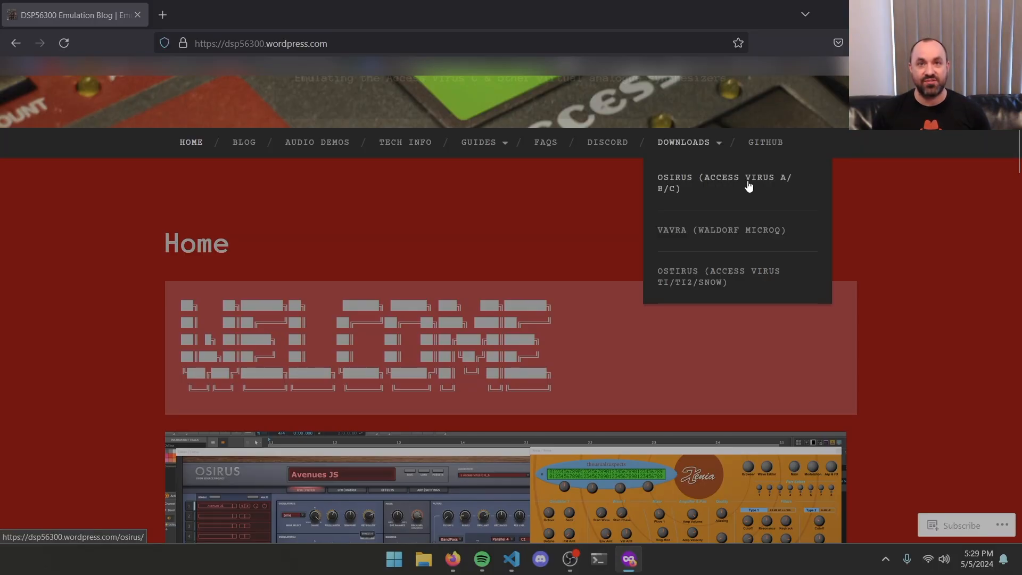
{"action": "mouse_move", "coordinate": [677, 189]}
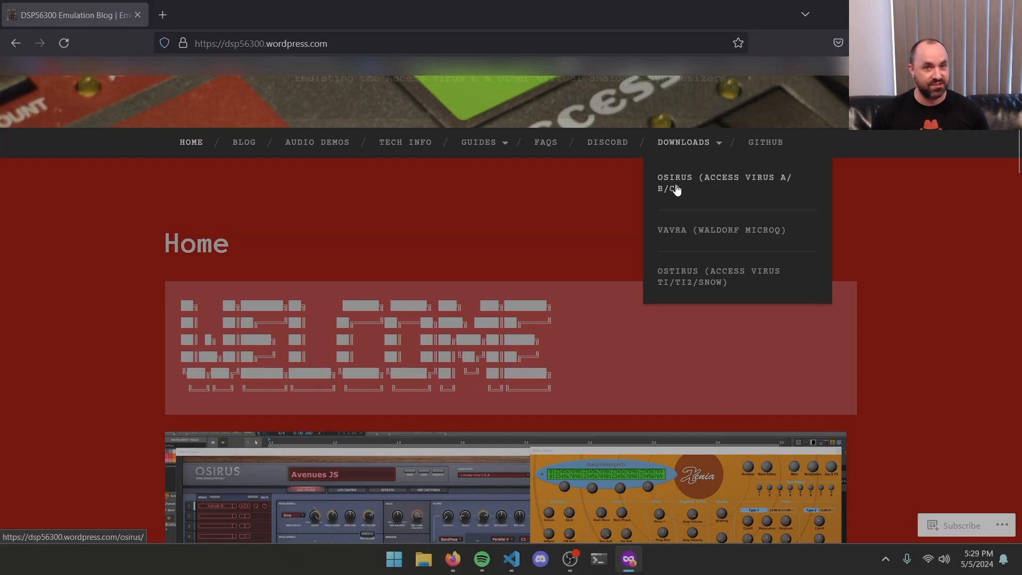
{"action": "mouse_move", "coordinate": [682, 275]}
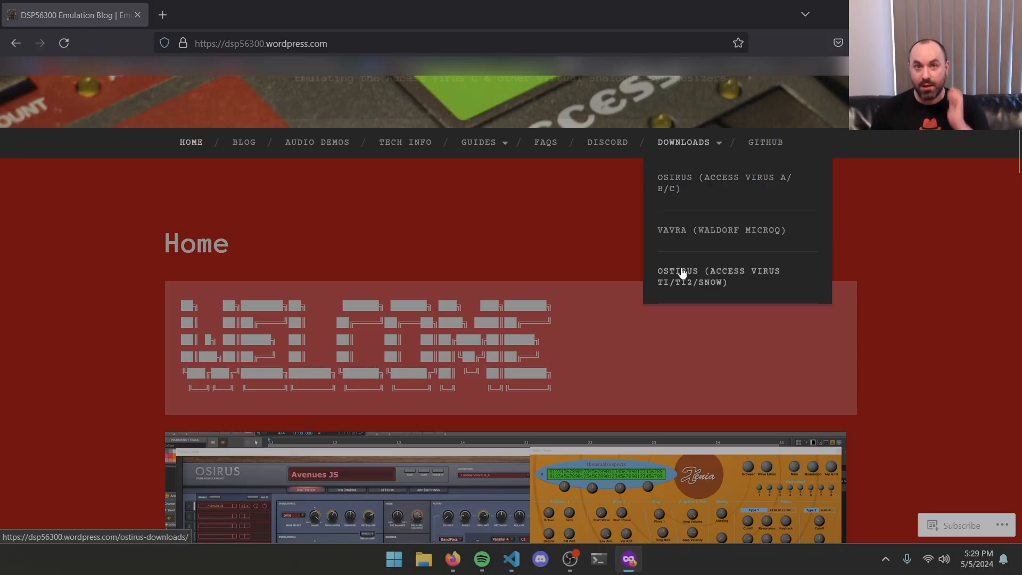
{"action": "mouse_move", "coordinate": [719, 282]}
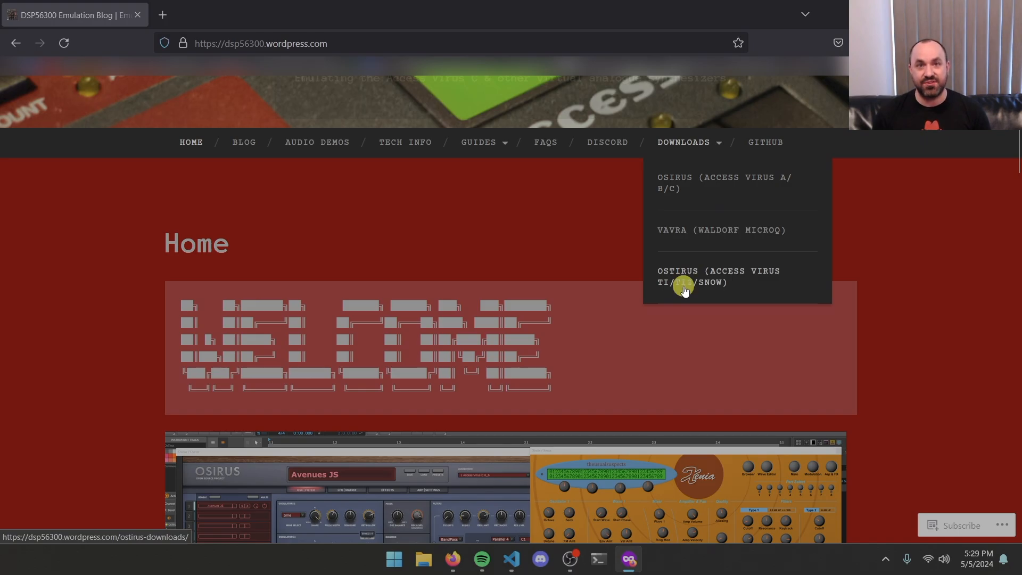
{"action": "left_click", "coordinate": [692, 276]}
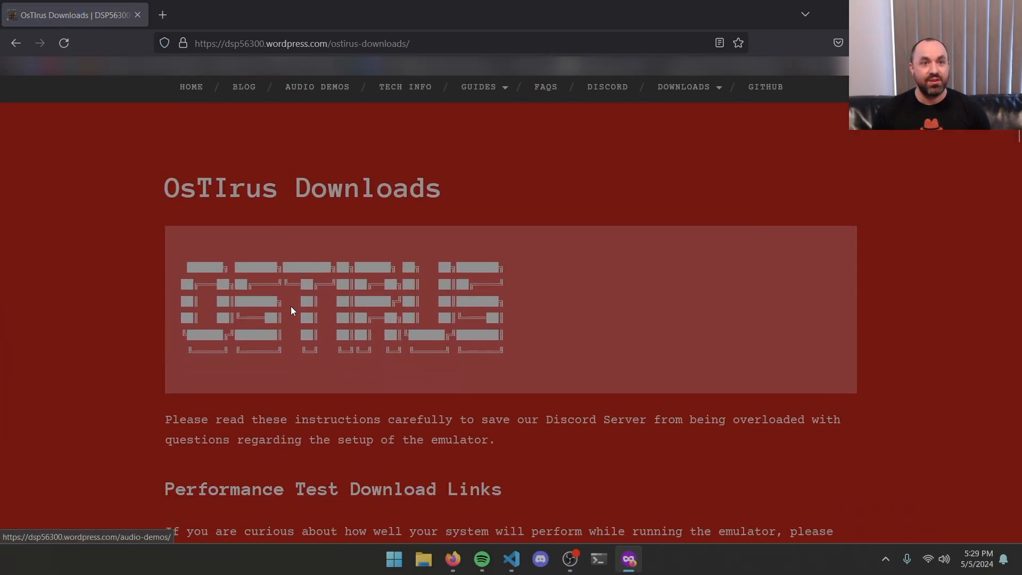
Step: Scroll to Emulator Downloads Links and follow the 'here' link to the builds repository
{"action": "scroll", "scroll_direction": "down", "scroll_amount": 3}
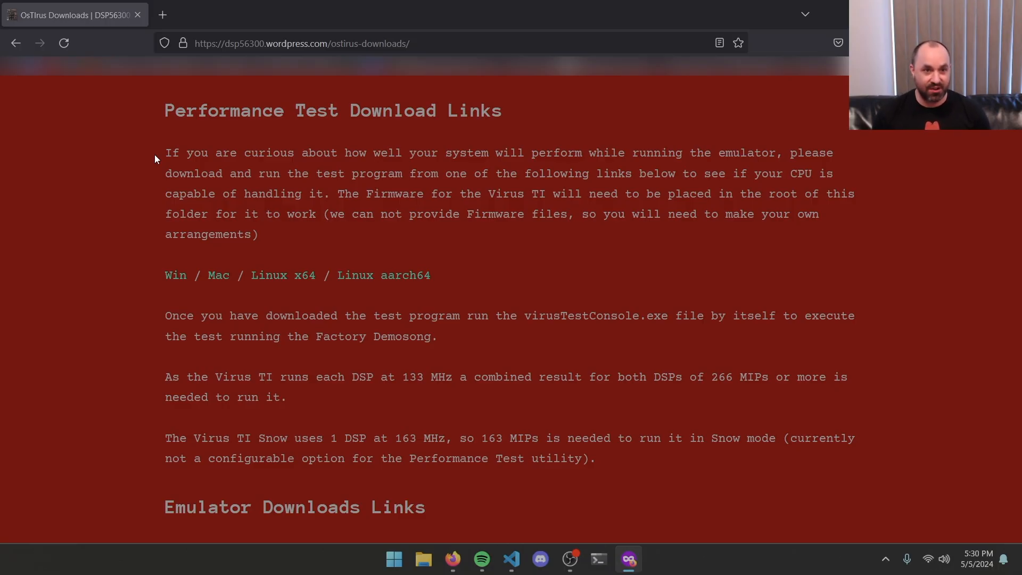
{"action": "scroll", "scroll_direction": "down", "scroll_amount": 3}
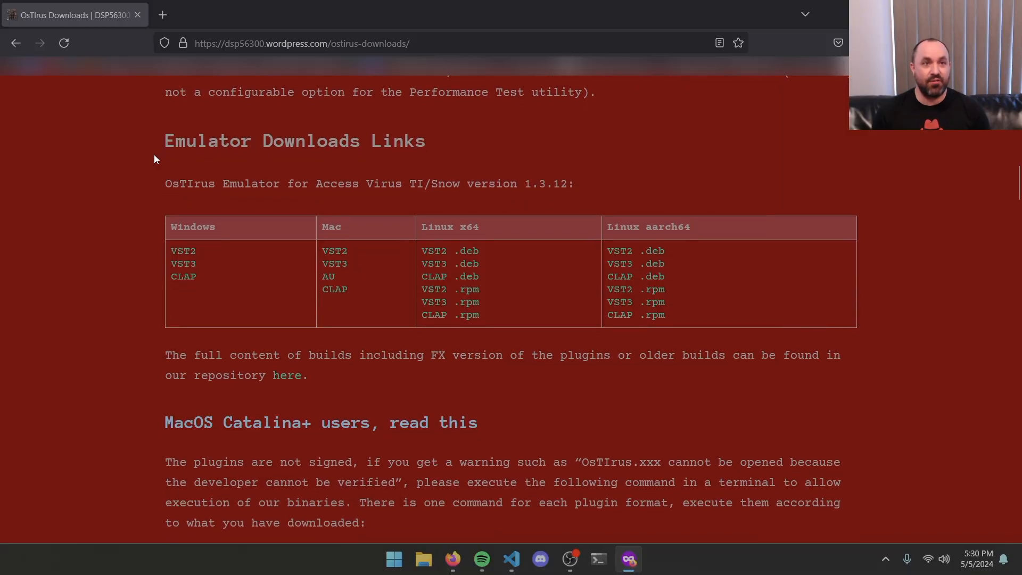
{"action": "mouse_move", "coordinate": [127, 210]}
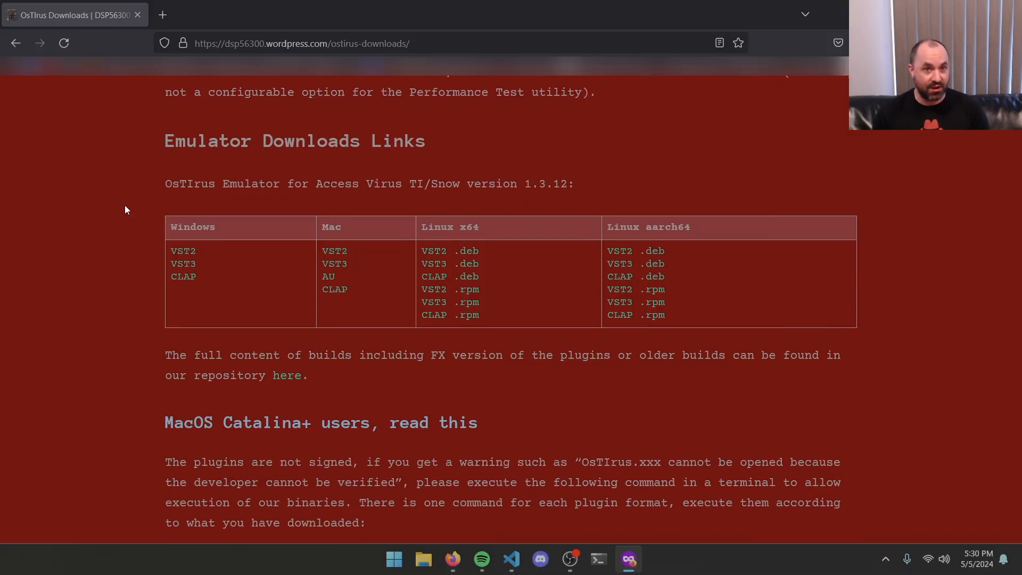
{"action": "mouse_move", "coordinate": [143, 291]}
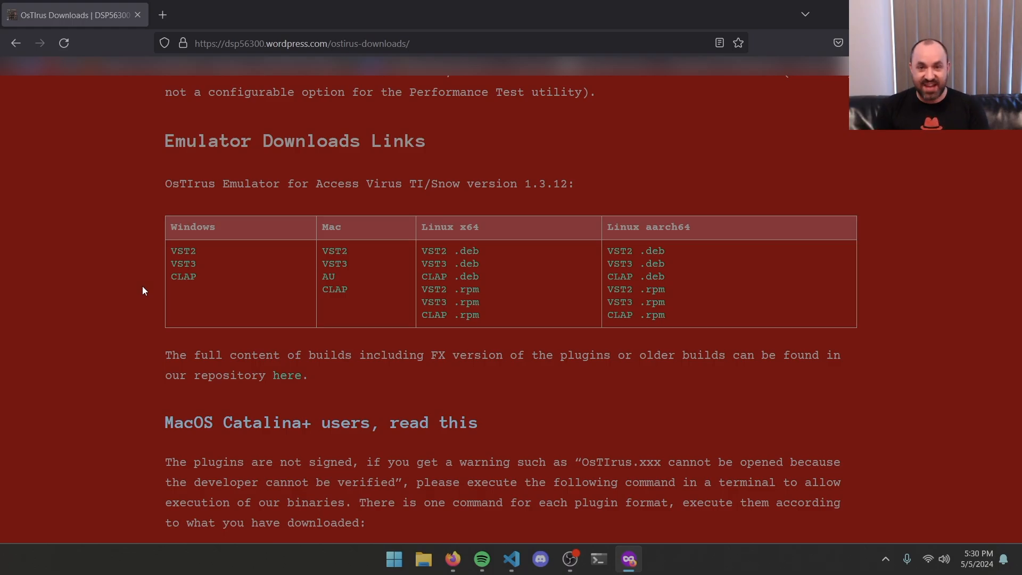
{"action": "mouse_move", "coordinate": [280, 381]}
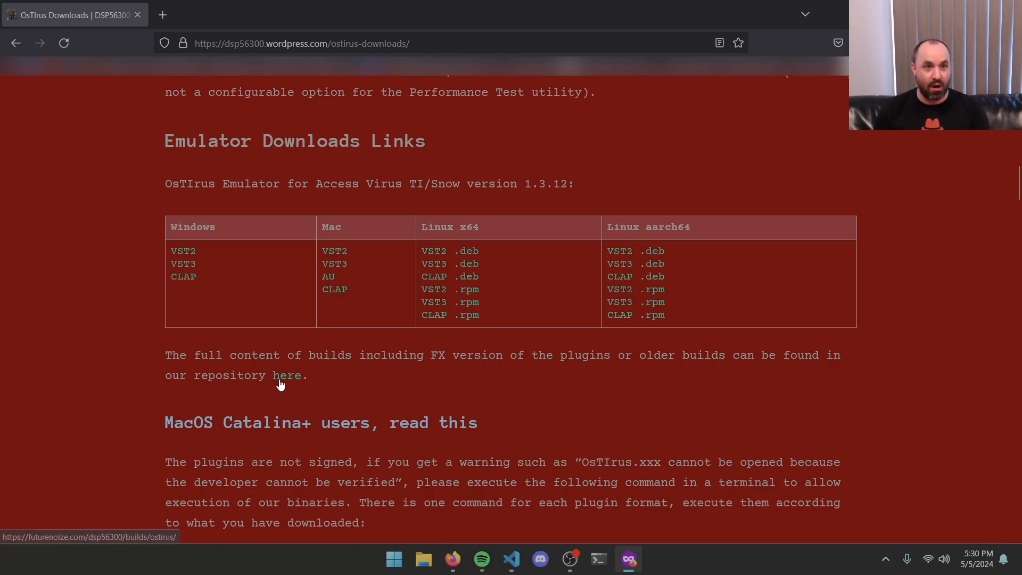
{"action": "mouse_move", "coordinate": [168, 352]}
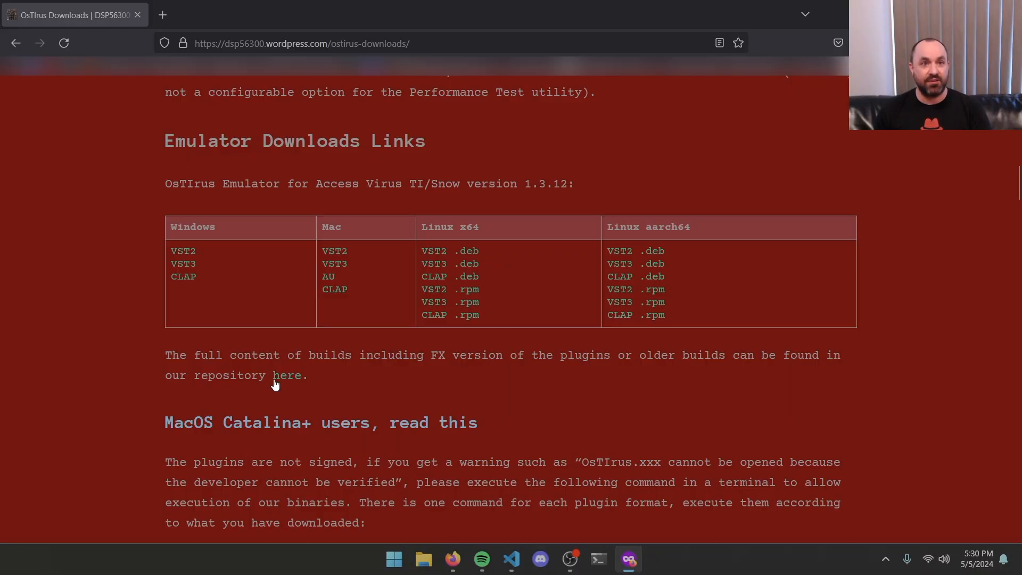
{"action": "left_click", "coordinate": [287, 376]}
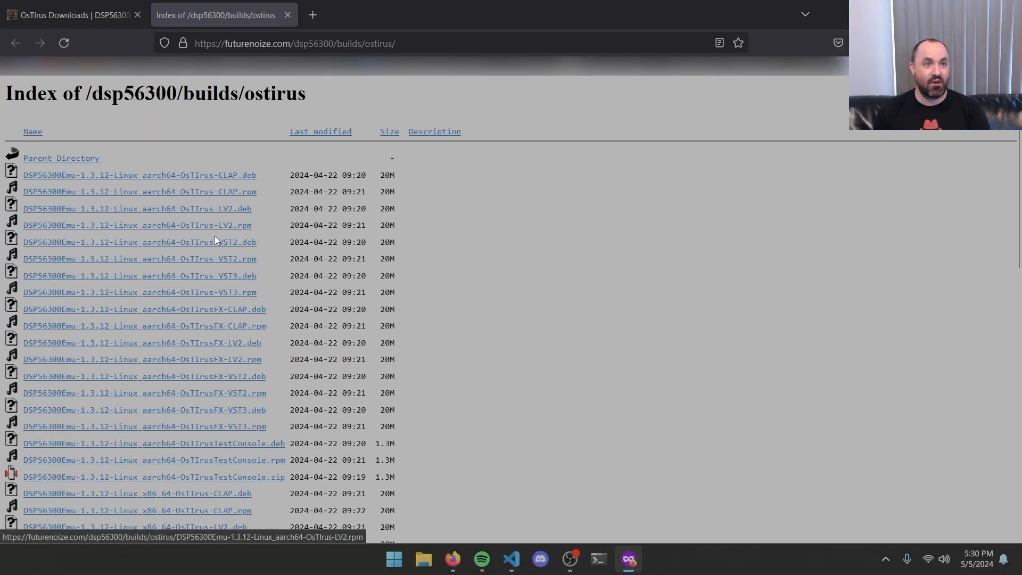
{"action": "mouse_move", "coordinate": [80, 302]}
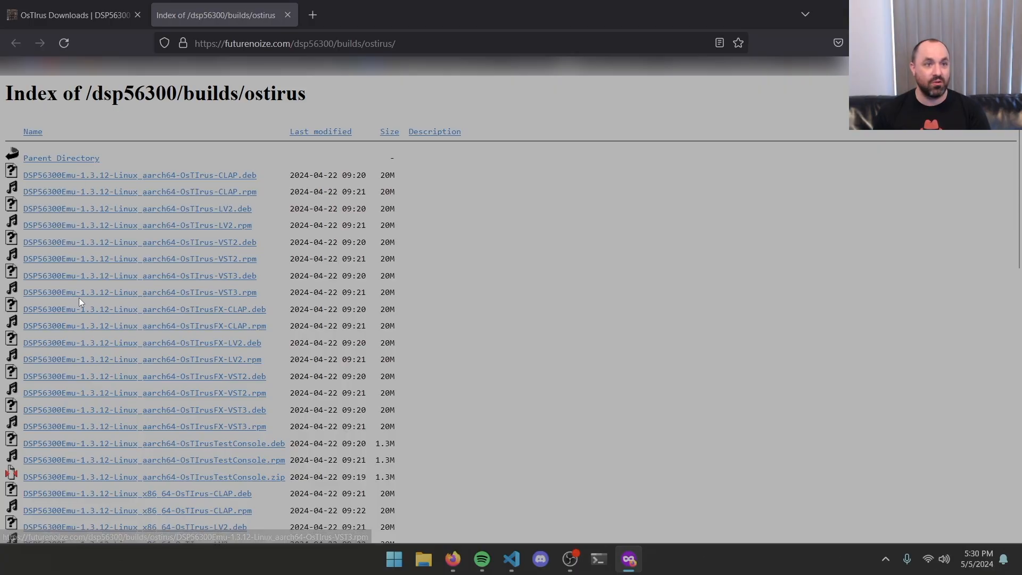
Step: Scroll the OsTIrus builds index down to the macOS and win64 1.3.12 plug-in zips
{"action": "scroll", "scroll_direction": "down", "scroll_amount": 3}
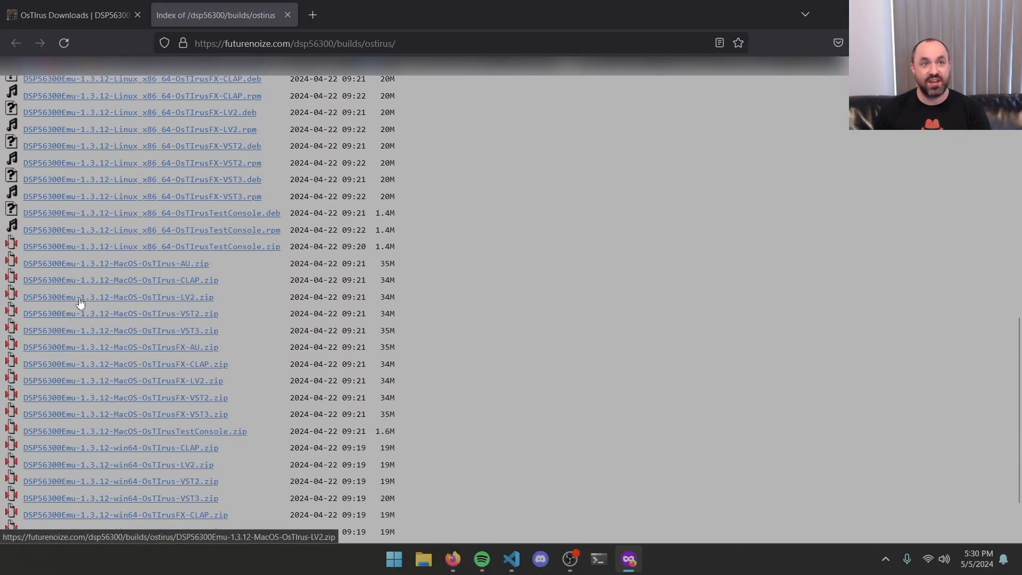
{"action": "scroll", "scroll_direction": "down", "scroll_amount": 3}
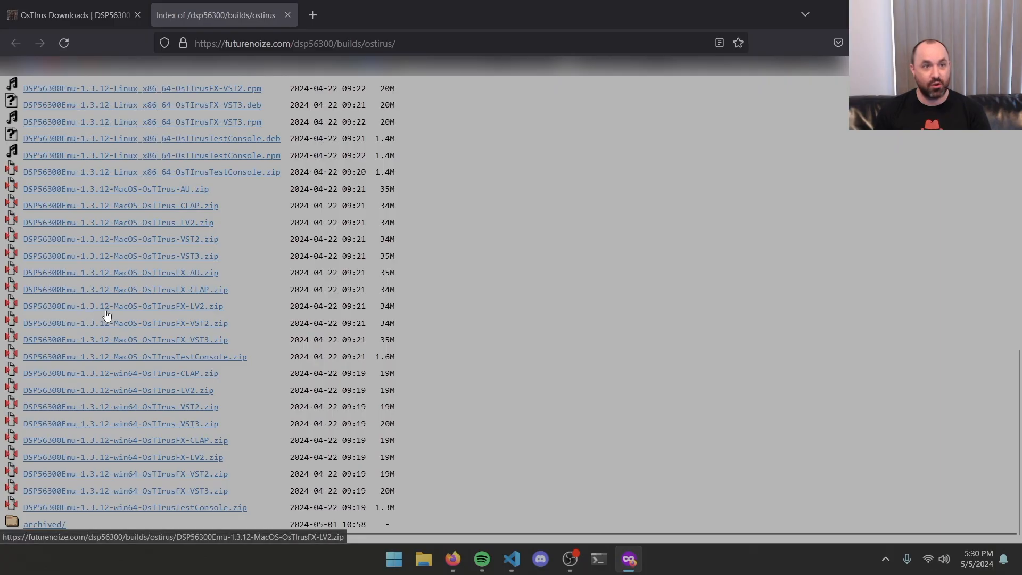
{"action": "mouse_move", "coordinate": [110, 418]}
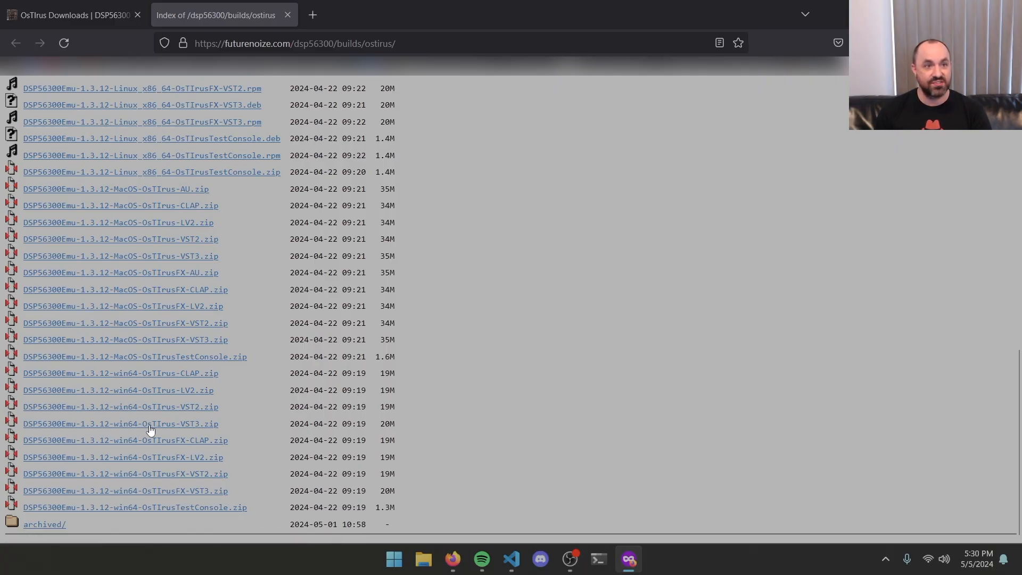
{"action": "mouse_move", "coordinate": [192, 430]}
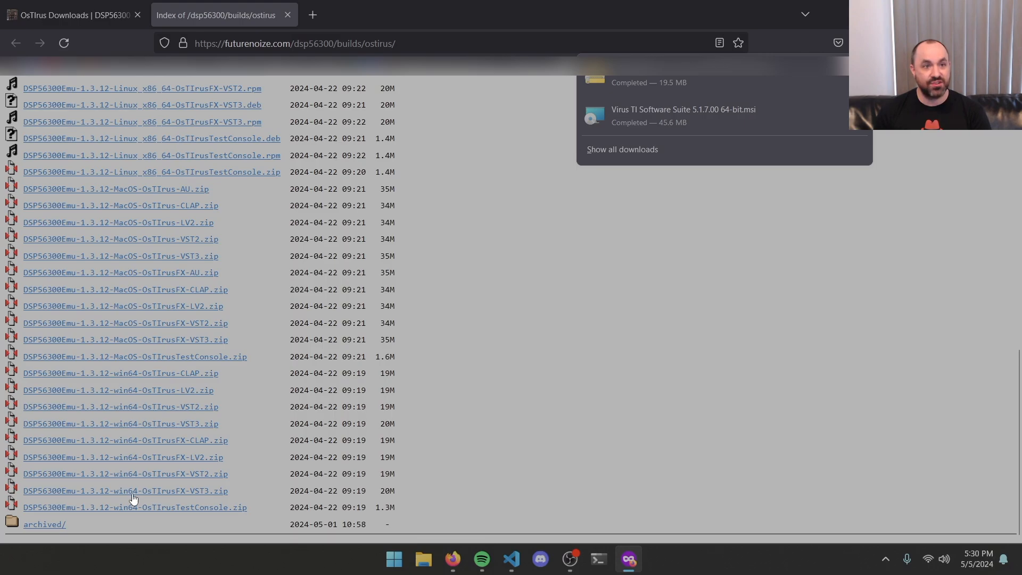
{"action": "mouse_move", "coordinate": [180, 494]}
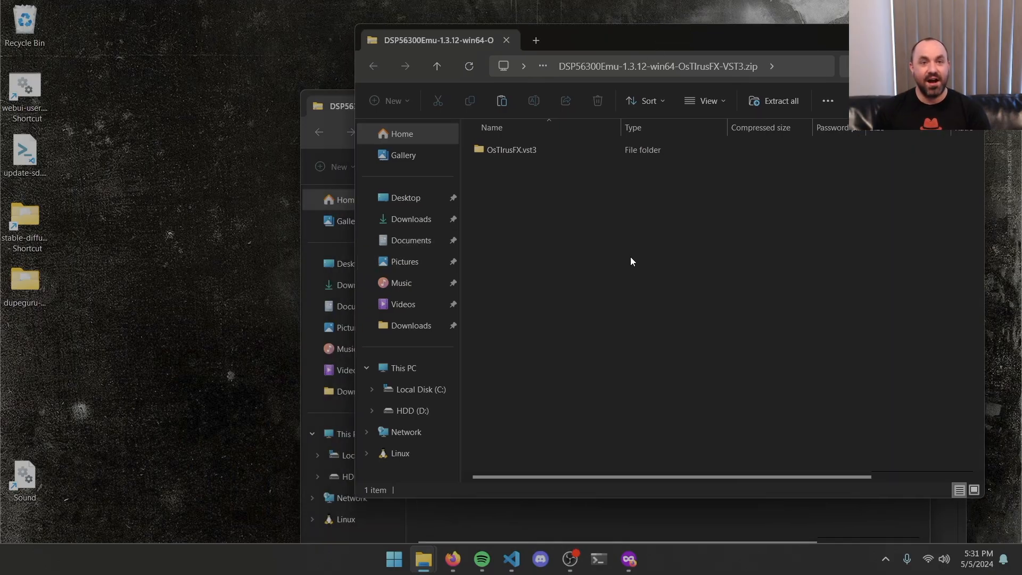
Step: Open a second File Explorer window at C:\Program Files\Common Files\VST3
{"action": "right_click", "coordinate": [423, 559]}
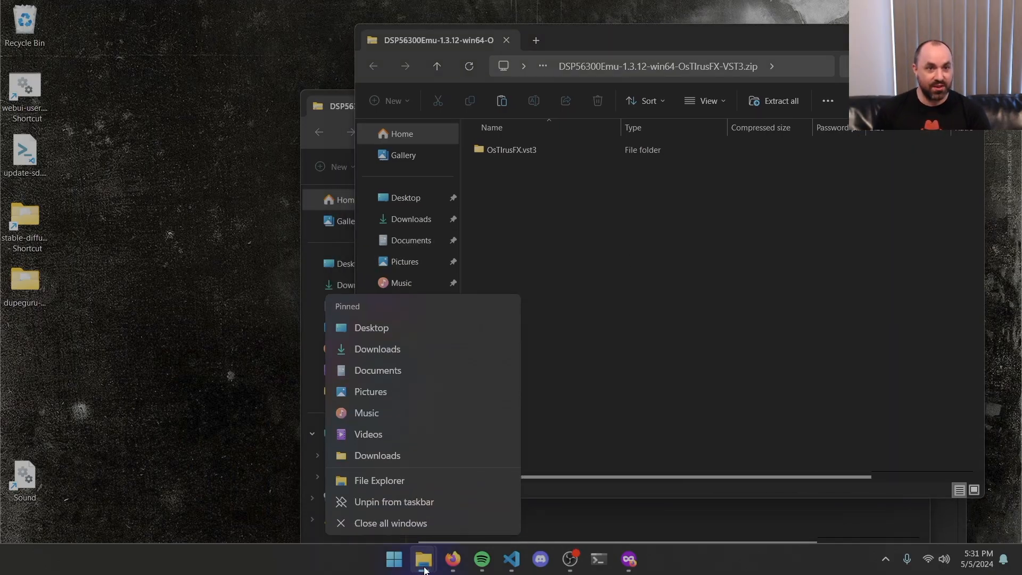
{"action": "left_click", "coordinate": [379, 481]}
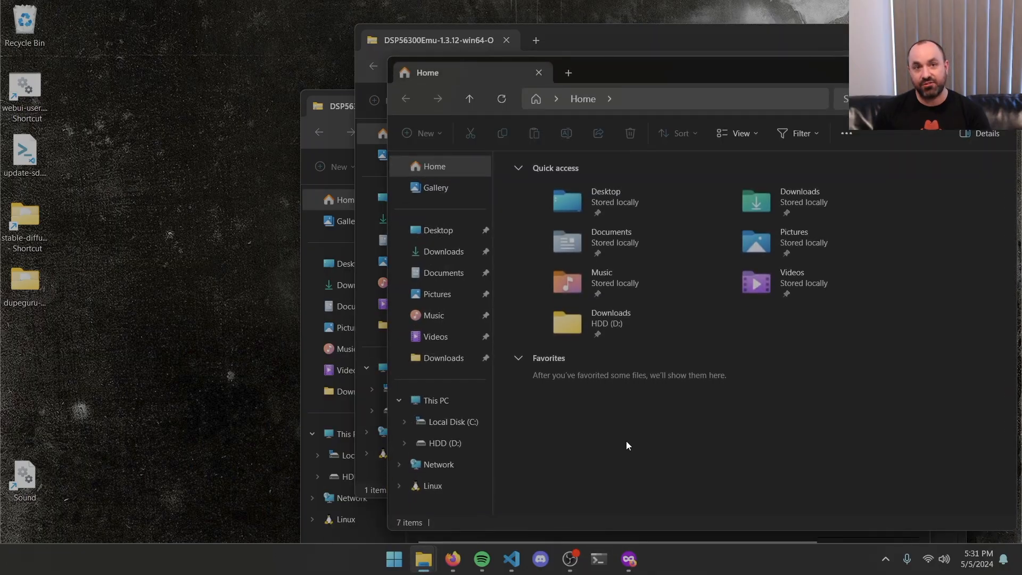
{"action": "left_click", "coordinate": [450, 422]}
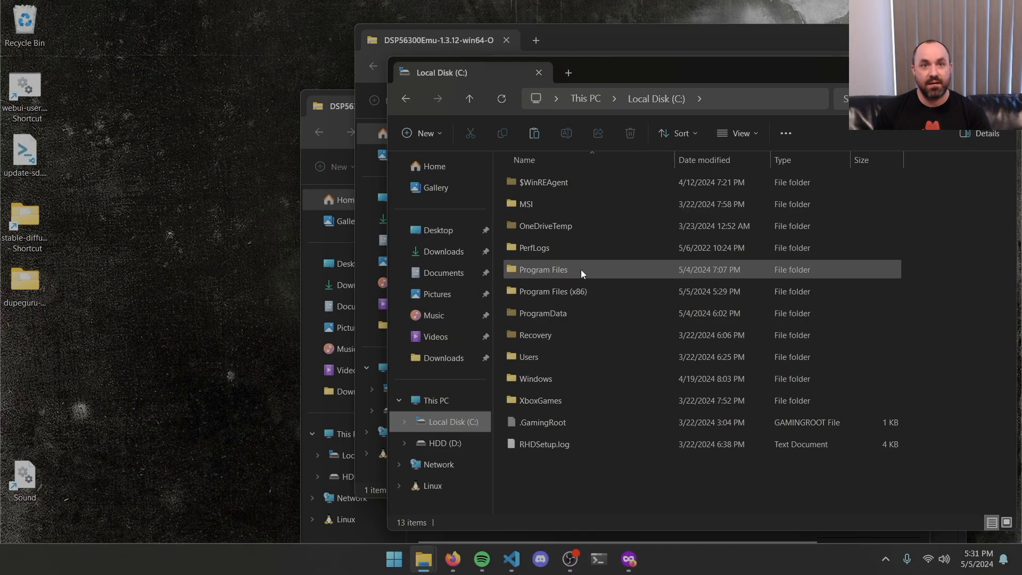
{"action": "double_click", "coordinate": [563, 269]}
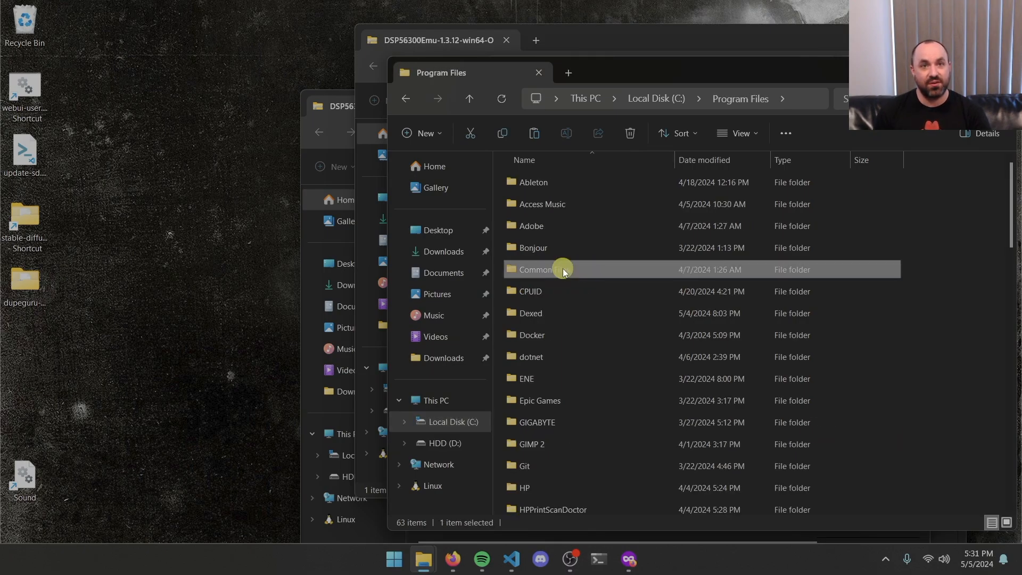
{"action": "double_click", "coordinate": [556, 270]}
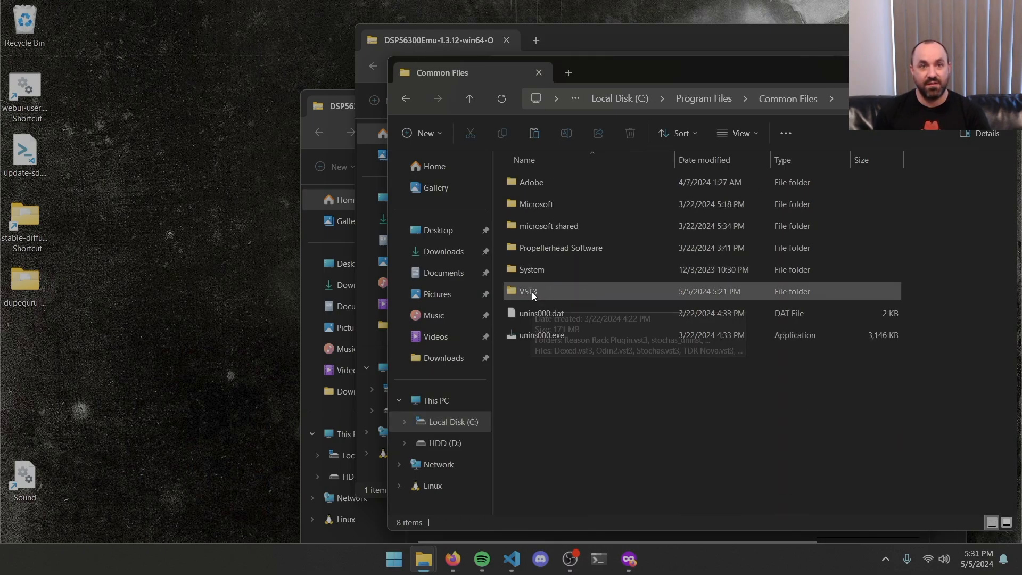
{"action": "double_click", "coordinate": [528, 291]}
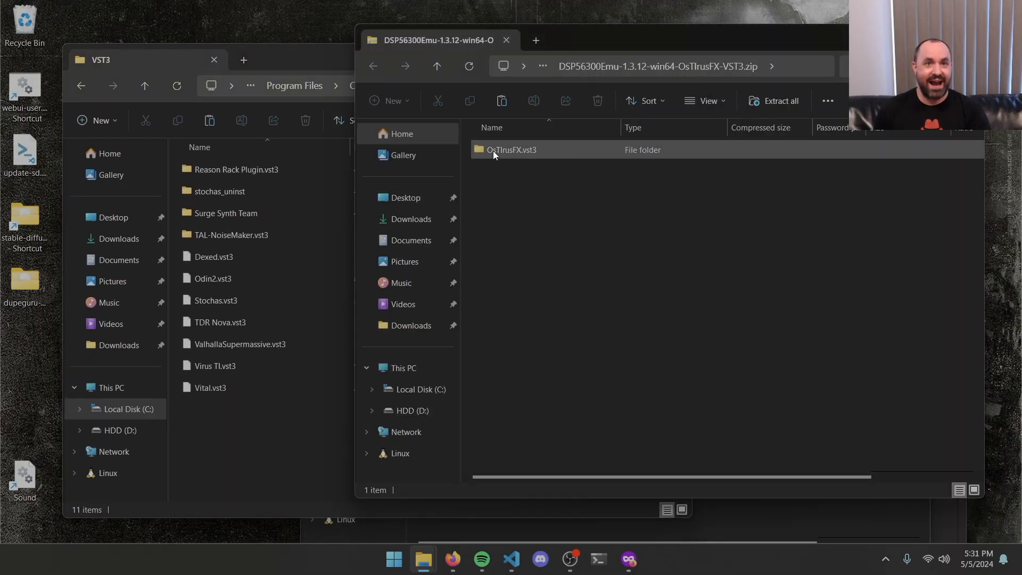
{"action": "mouse_move", "coordinate": [542, 155]}
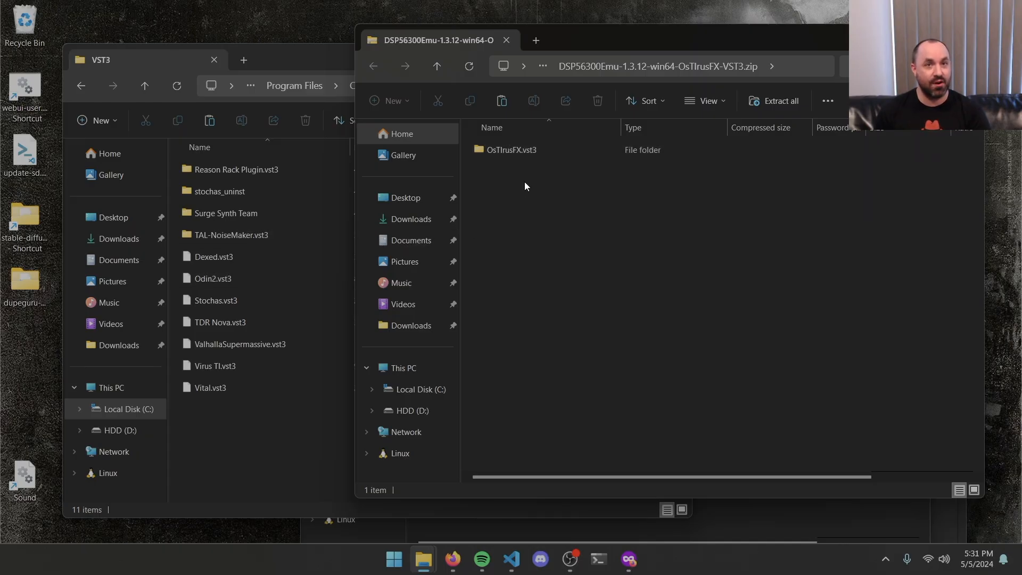
Step: Copy OsTIrusFX.vst3 and OsTIrus.vst3 into VST3, granting administrator permission for each
{"action": "left_click", "coordinate": [510, 150]}
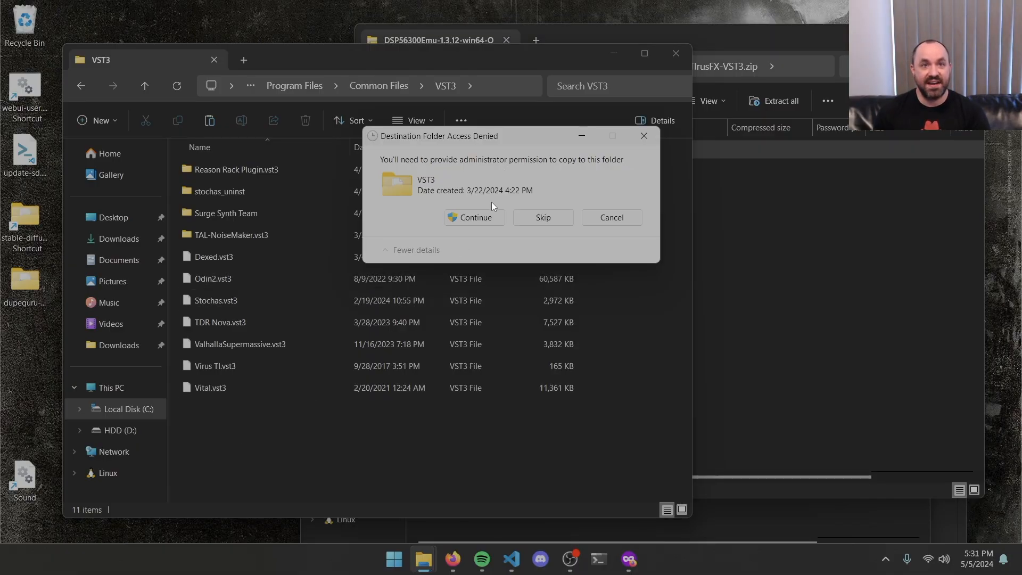
{"action": "left_click", "coordinate": [475, 218]}
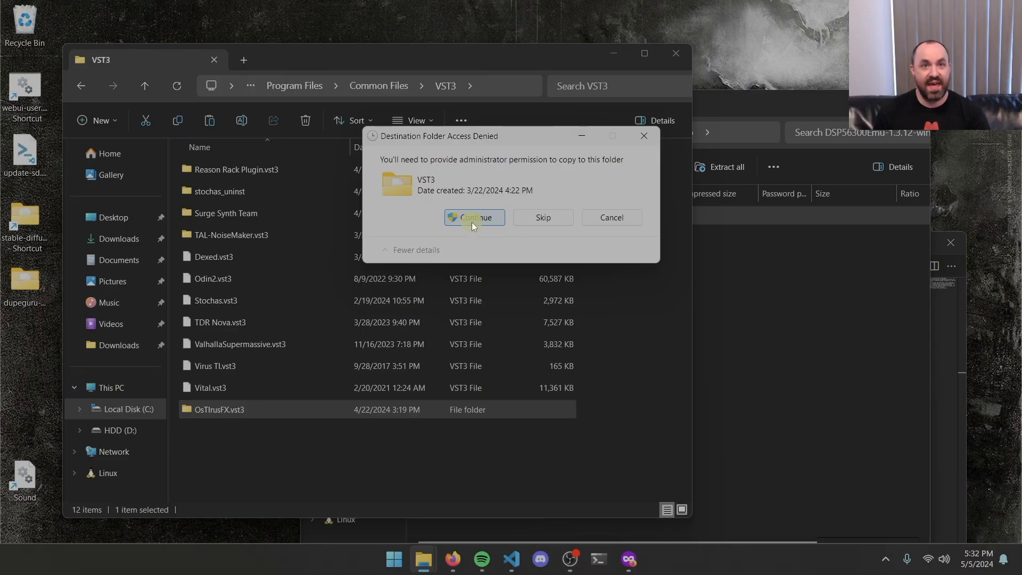
{"action": "left_click", "coordinate": [475, 217]}
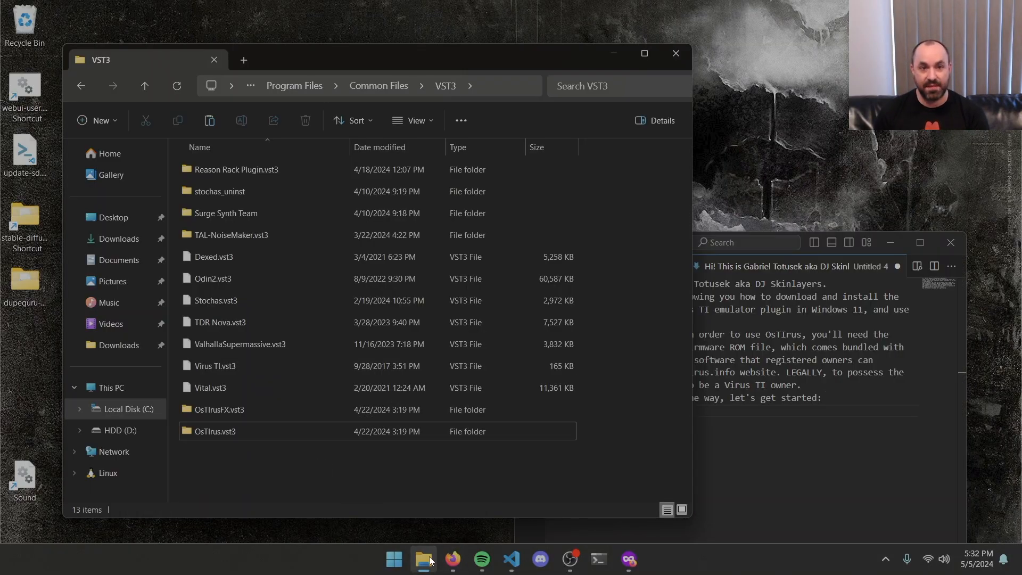
Step: Browse a new window to C:\Program Files\Access Music\Virus TI\Common and copy firmware.bin
{"action": "right_click", "coordinate": [423, 559]}
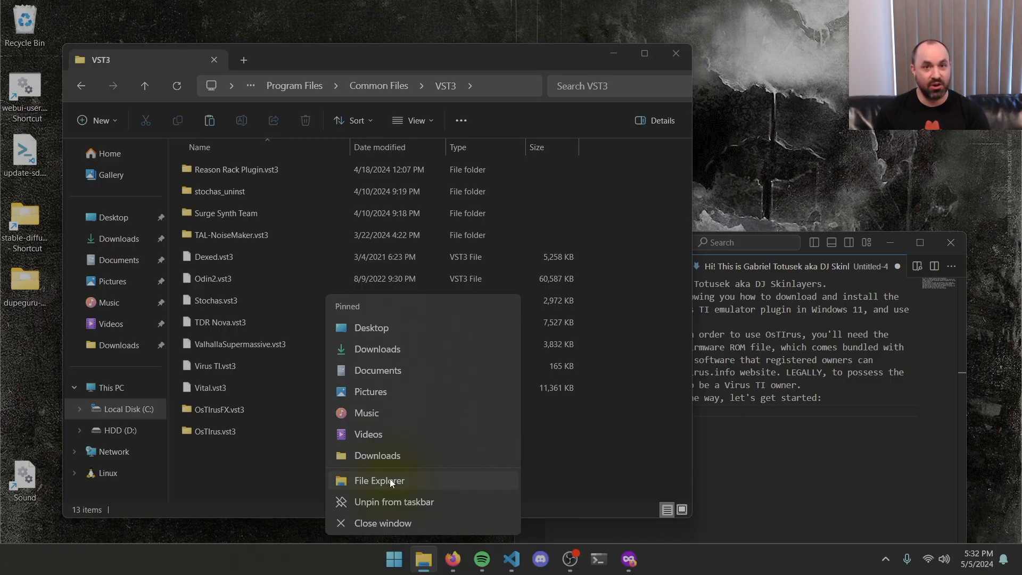
{"action": "left_click", "coordinate": [379, 481]}
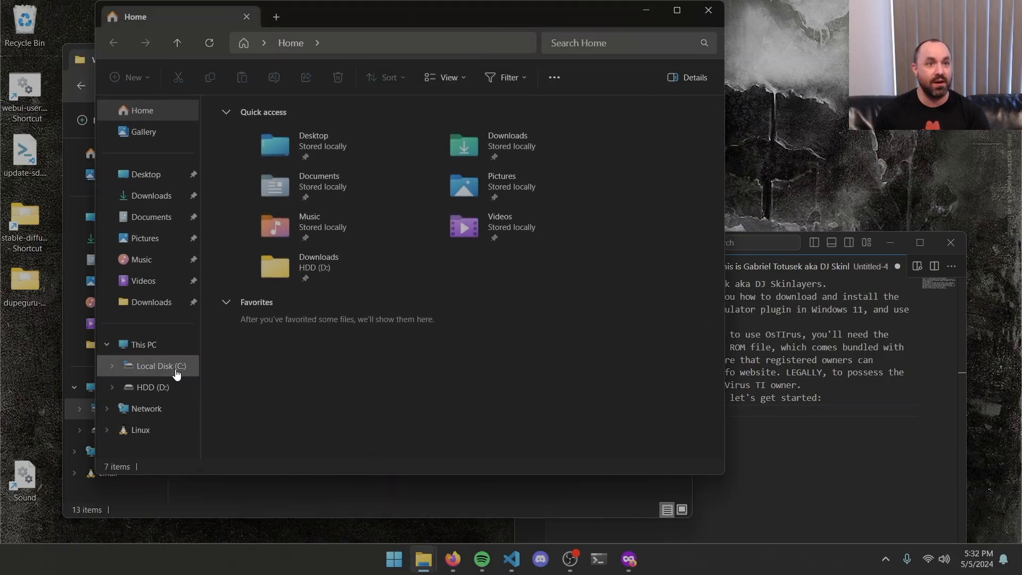
{"action": "double_click", "coordinate": [161, 366]}
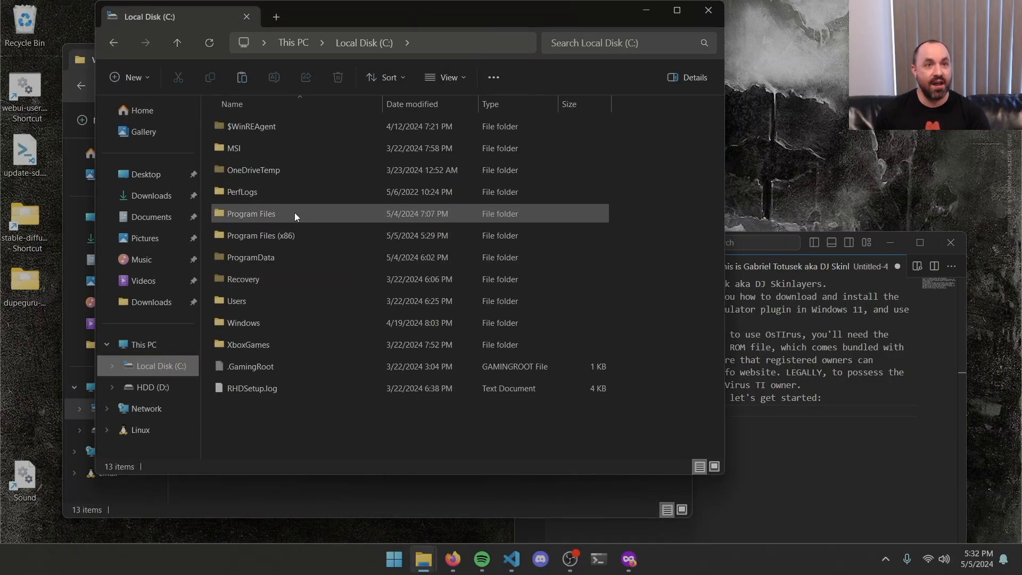
{"action": "double_click", "coordinate": [251, 213]}
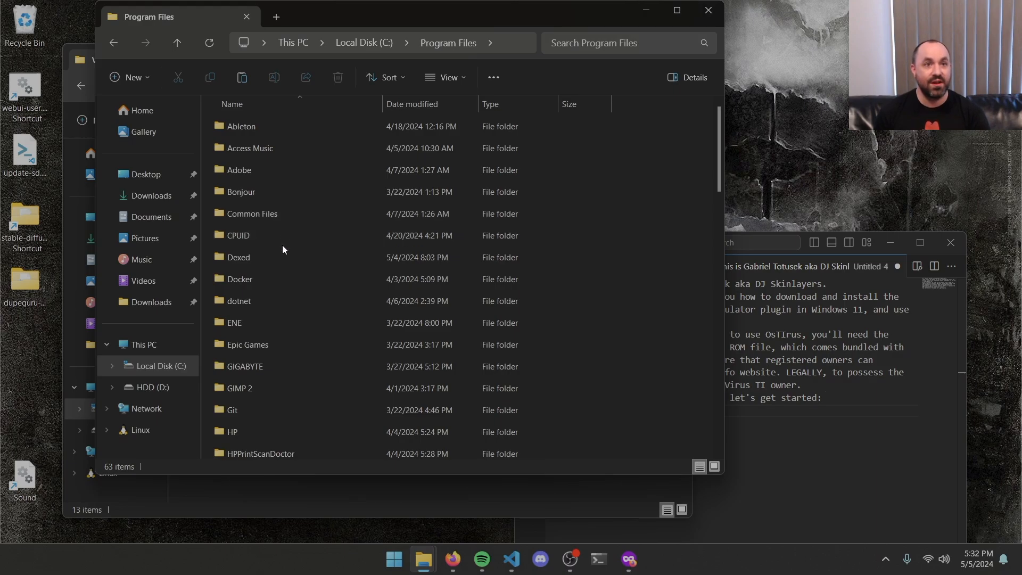
{"action": "double_click", "coordinate": [249, 148]}
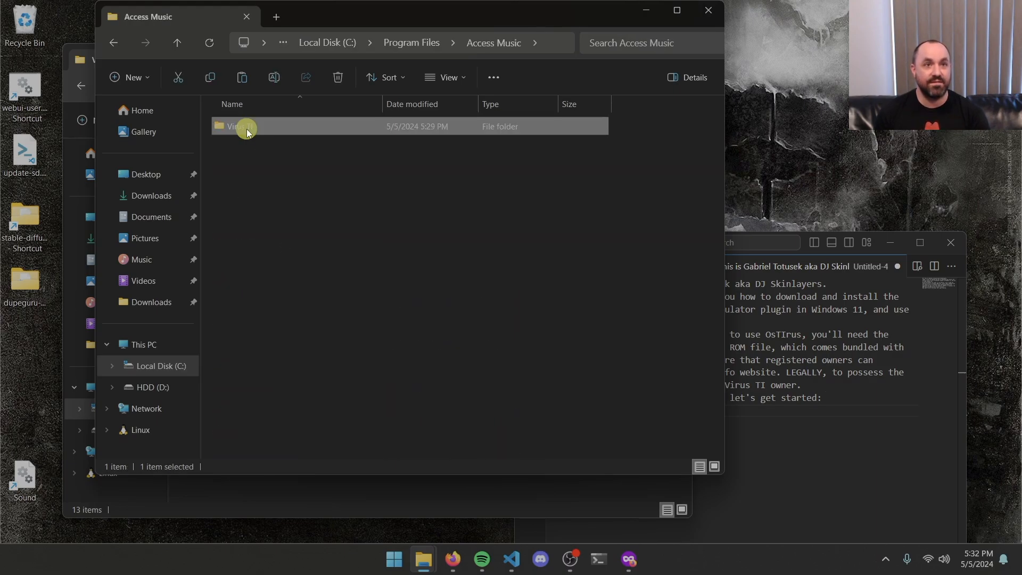
{"action": "double_click", "coordinate": [242, 127]}
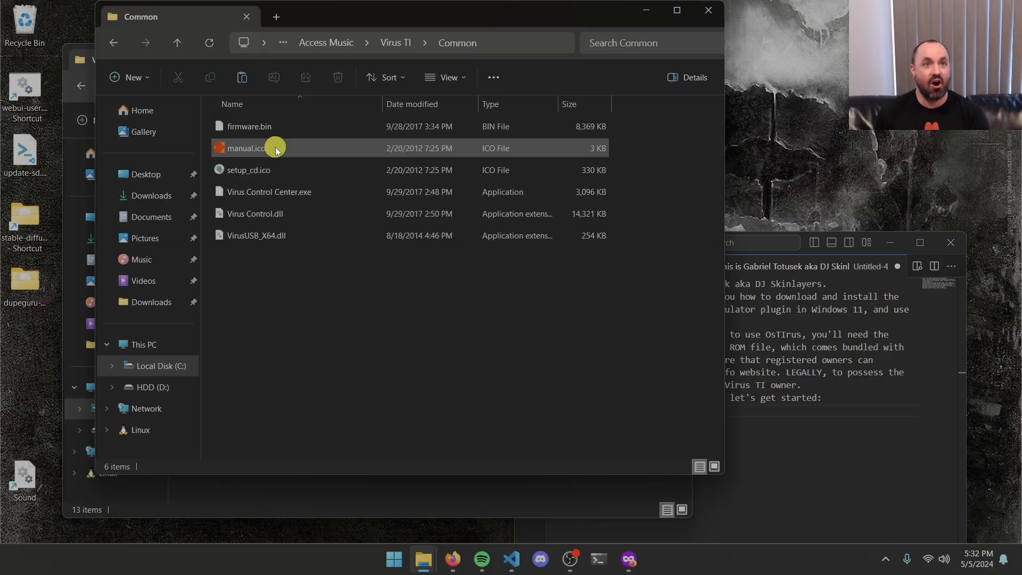
{"action": "left_click", "coordinate": [247, 126]}
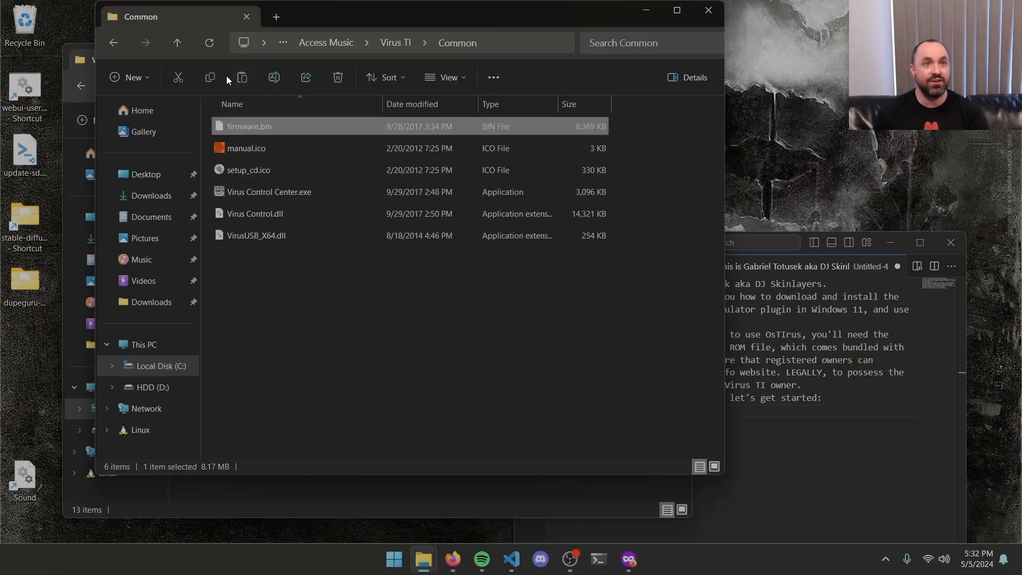
{"action": "right_click", "coordinate": [249, 126]}
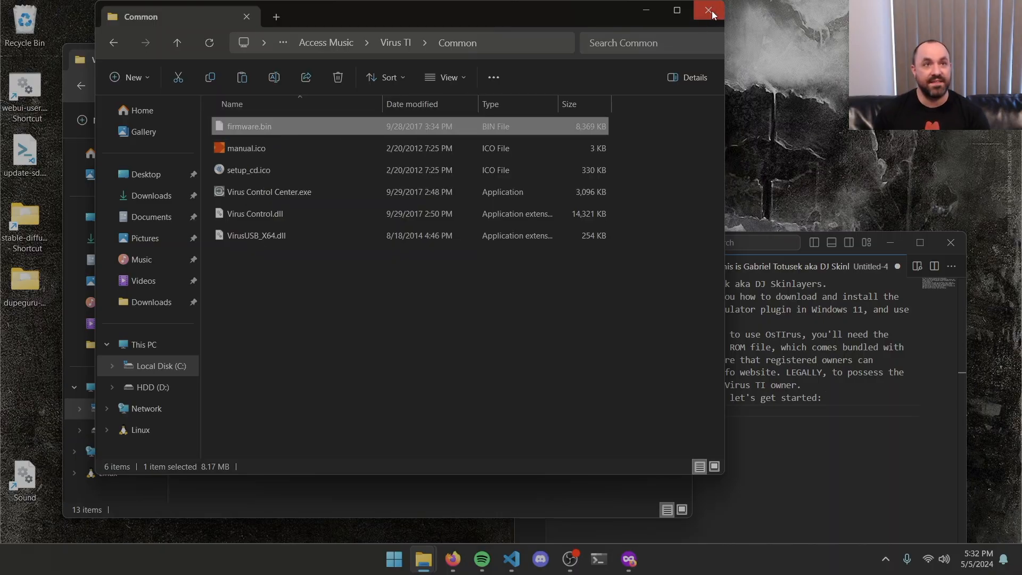
{"action": "mouse_move", "coordinate": [706, 12]}
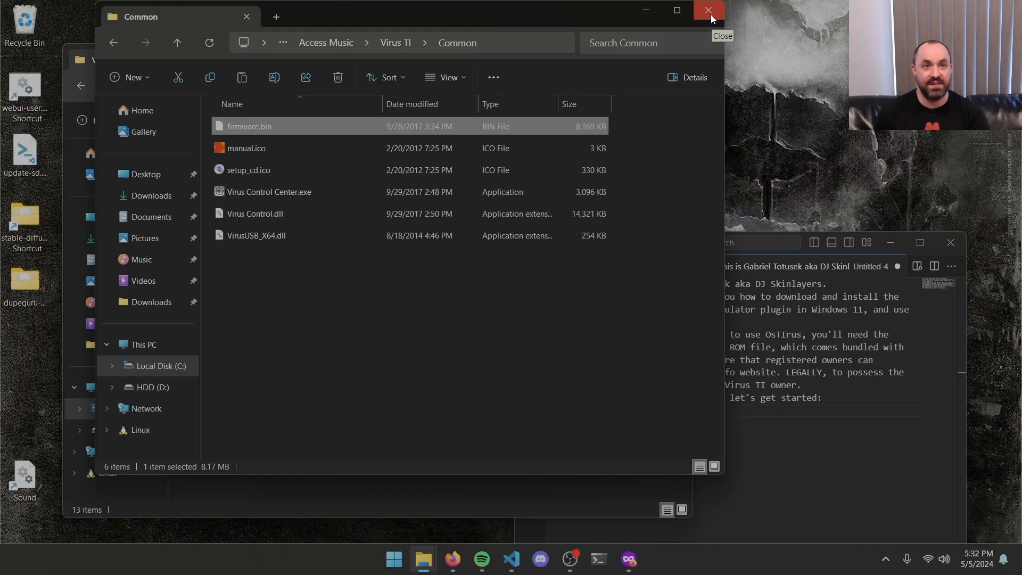
Step: Paste firmware.bin into OsTIrusFX.vst3\Contents\x86_64-win, approving the administrator prompt, then return to VST3
{"action": "left_click", "coordinate": [704, 10]}
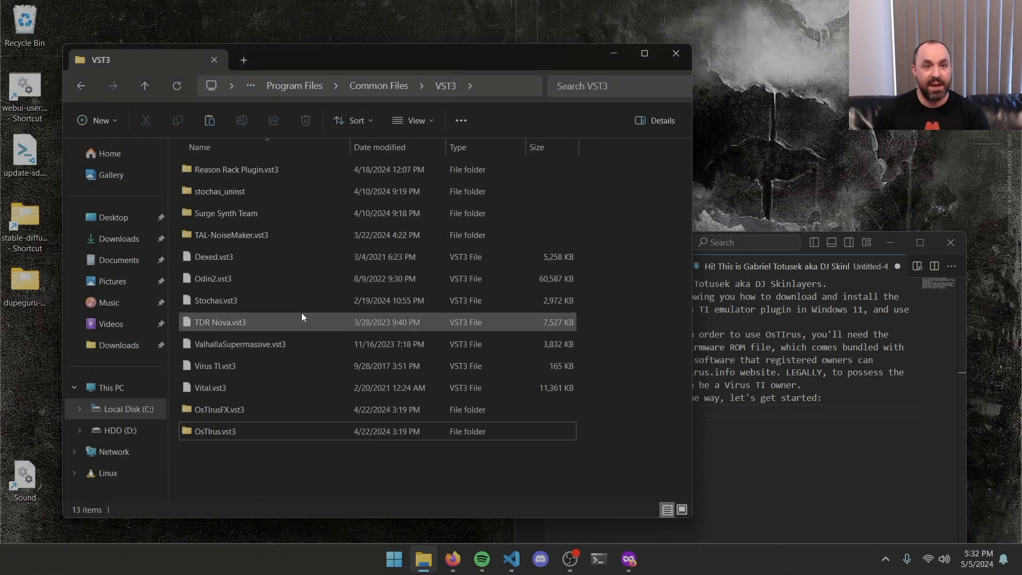
{"action": "left_click", "coordinate": [216, 431]}
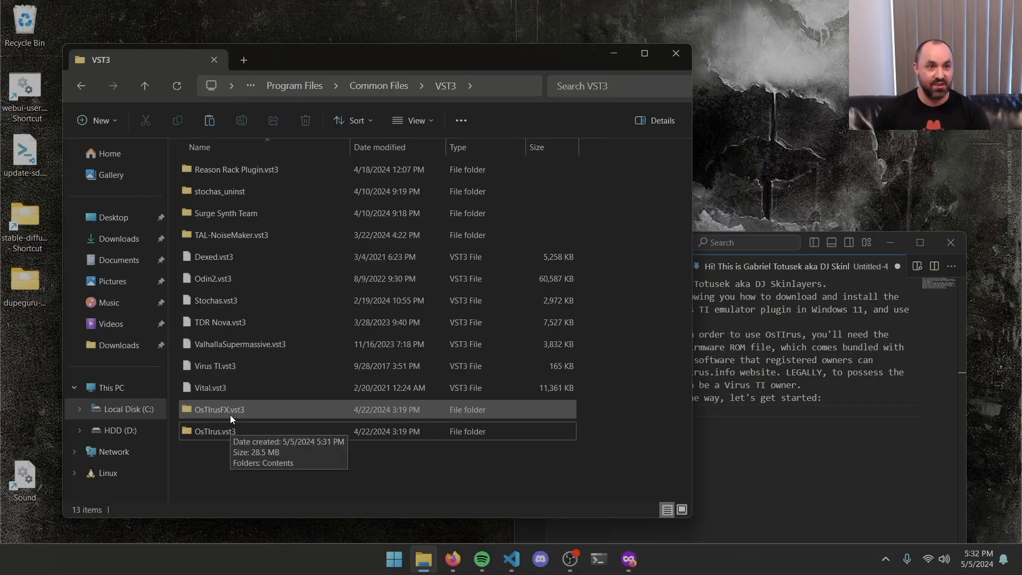
{"action": "double_click", "coordinate": [218, 409]}
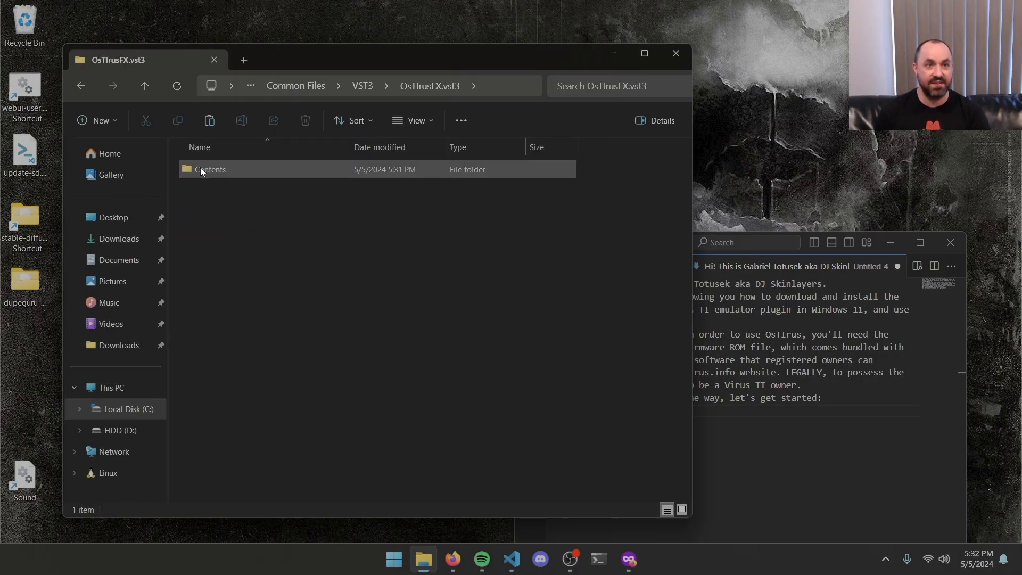
{"action": "double_click", "coordinate": [211, 169]}
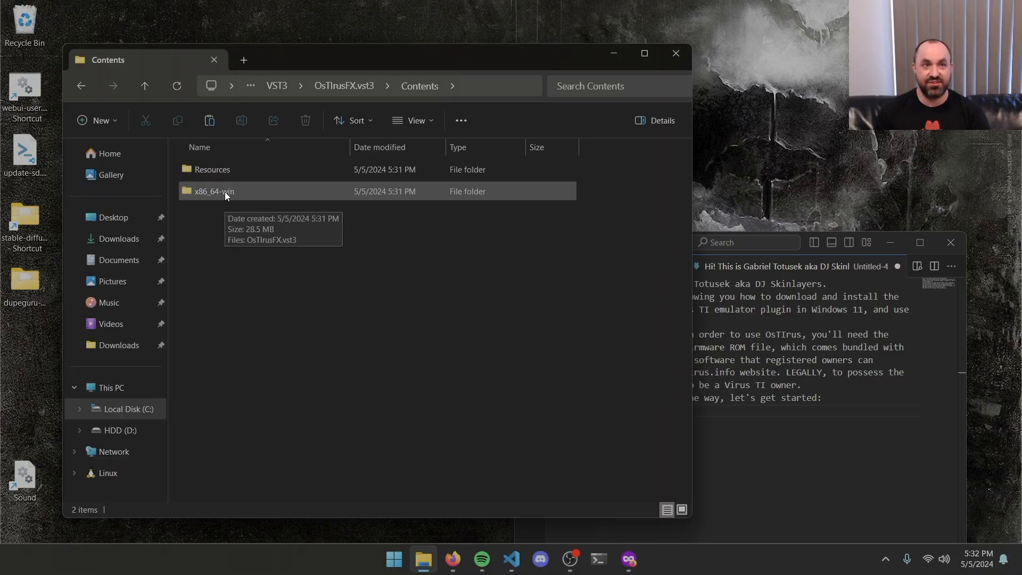
{"action": "left_click", "coordinate": [226, 191]}
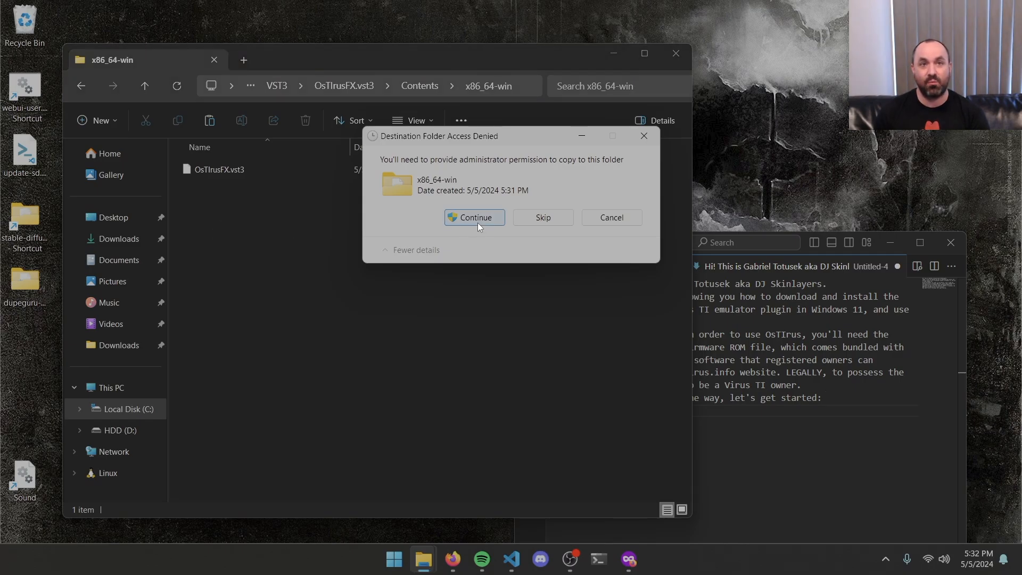
{"action": "left_click", "coordinate": [474, 217]}
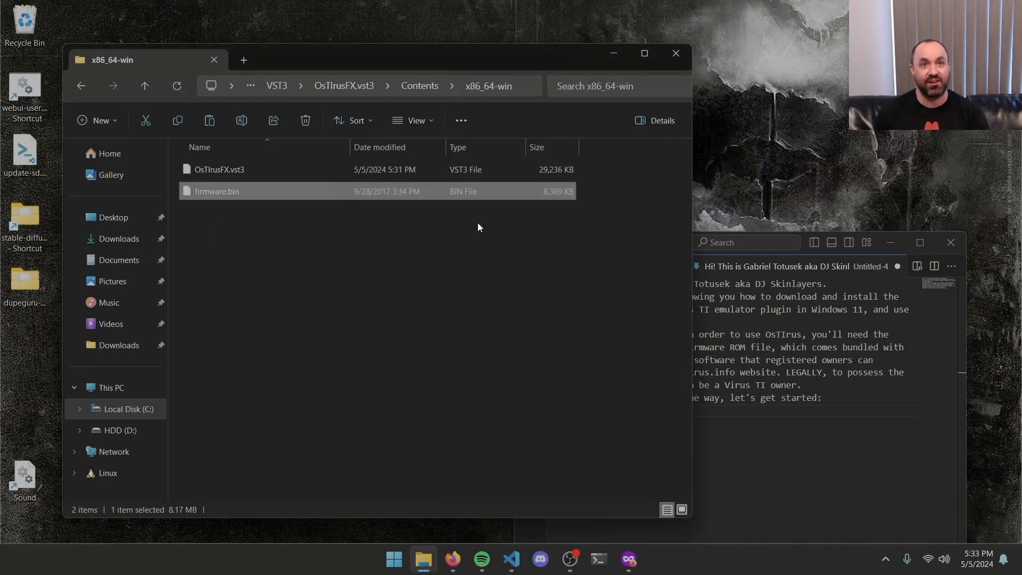
{"action": "left_click", "coordinate": [144, 85]}
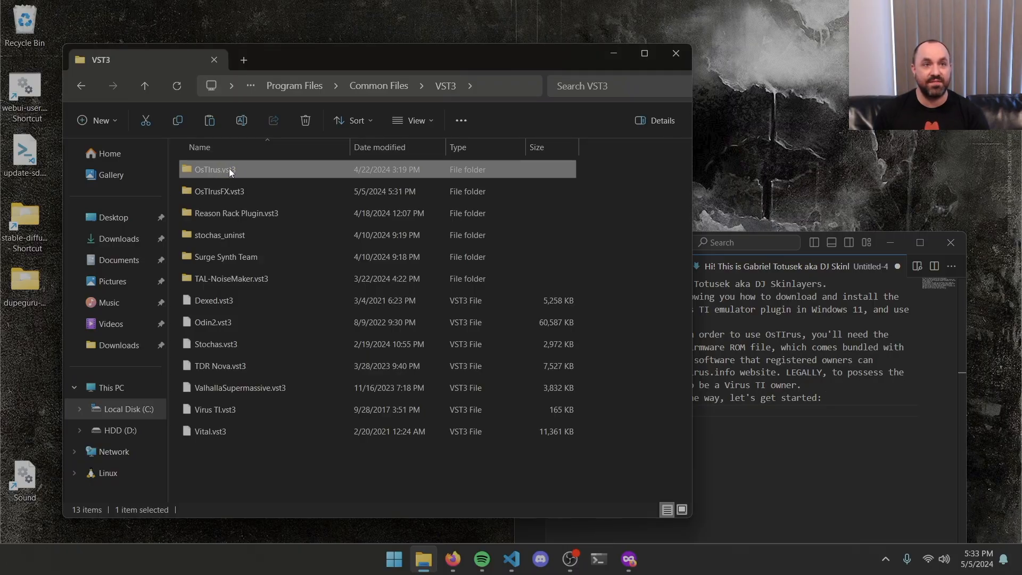
Step: Paste firmware.bin into OsTIrus.vst3\Contents\x86_64-win, granting administrator permission
{"action": "double_click", "coordinate": [213, 170]}
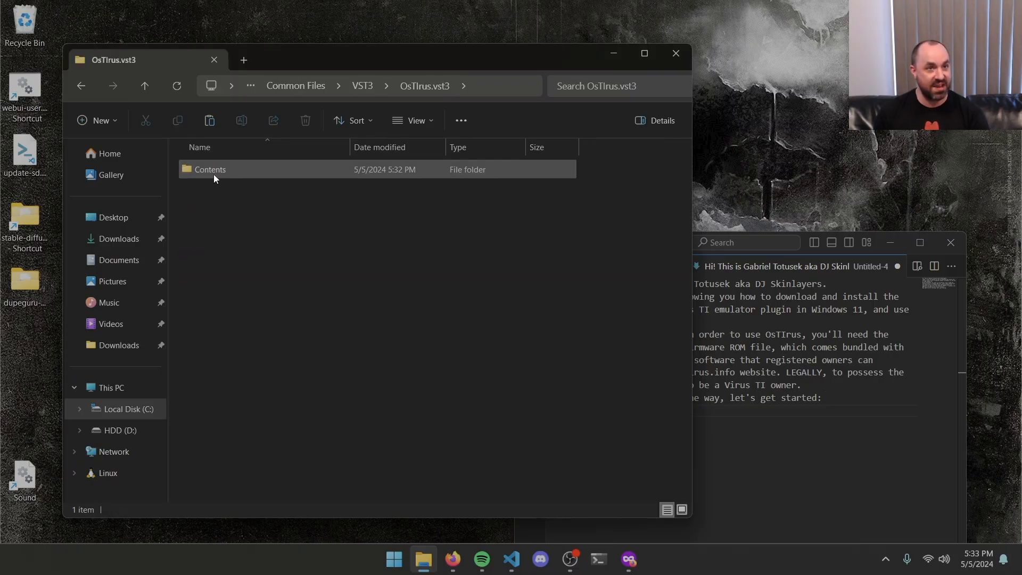
{"action": "double_click", "coordinate": [209, 169]}
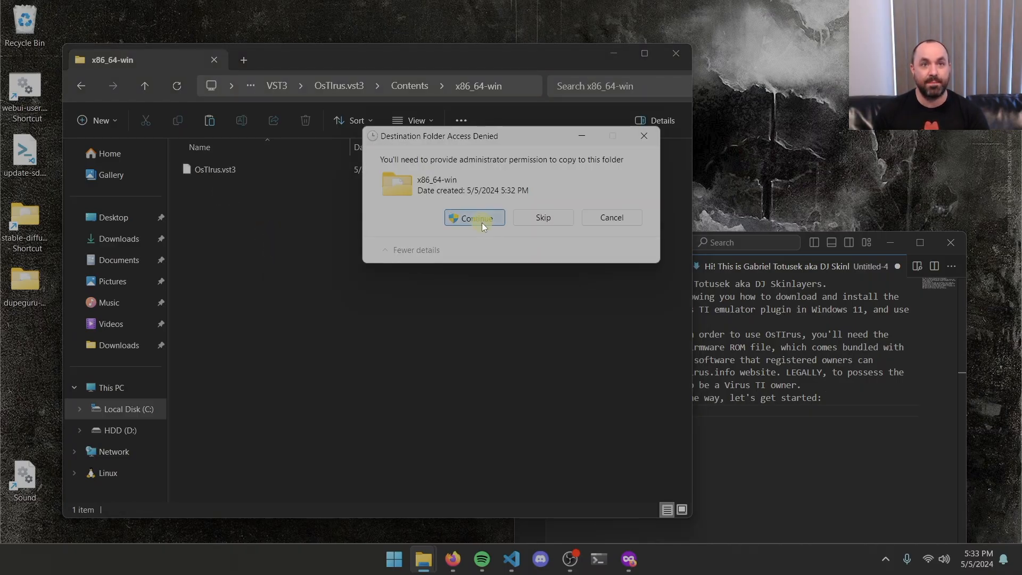
{"action": "left_click", "coordinate": [475, 217]}
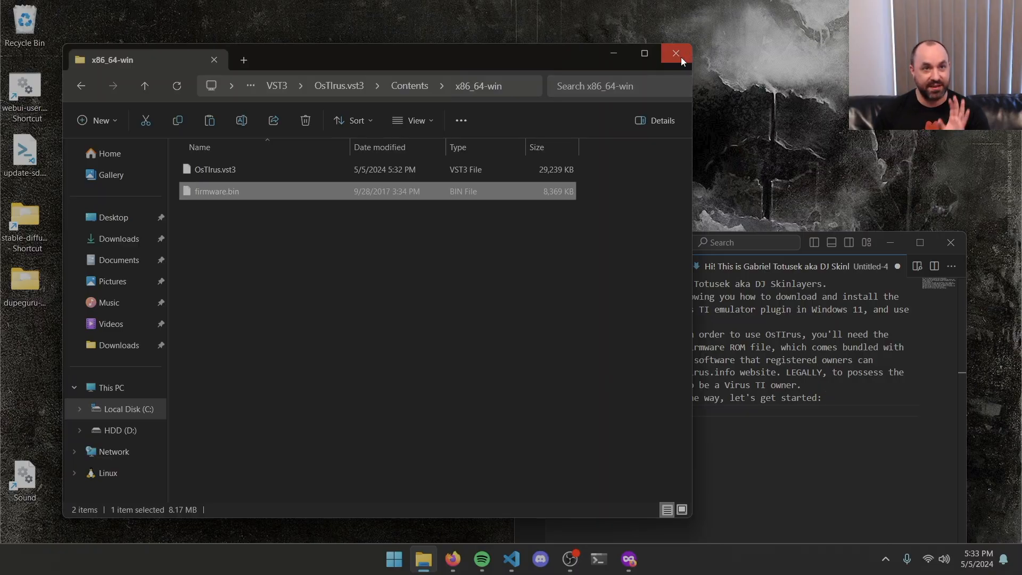
Step: Close File Explorer and launch Reason 12 from the Start menu
{"action": "left_click", "coordinate": [675, 53]}
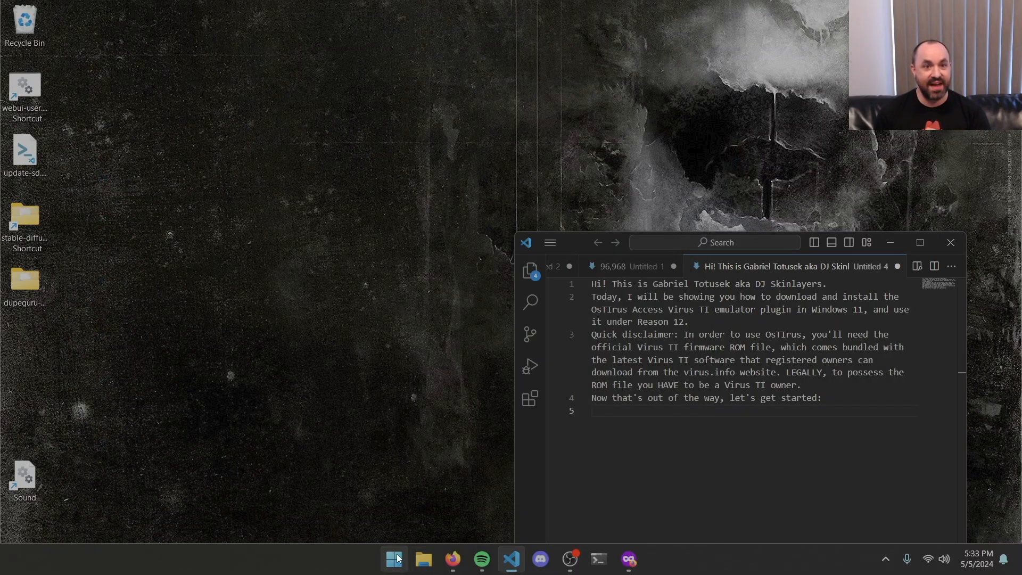
{"action": "left_click", "coordinate": [635, 559]}
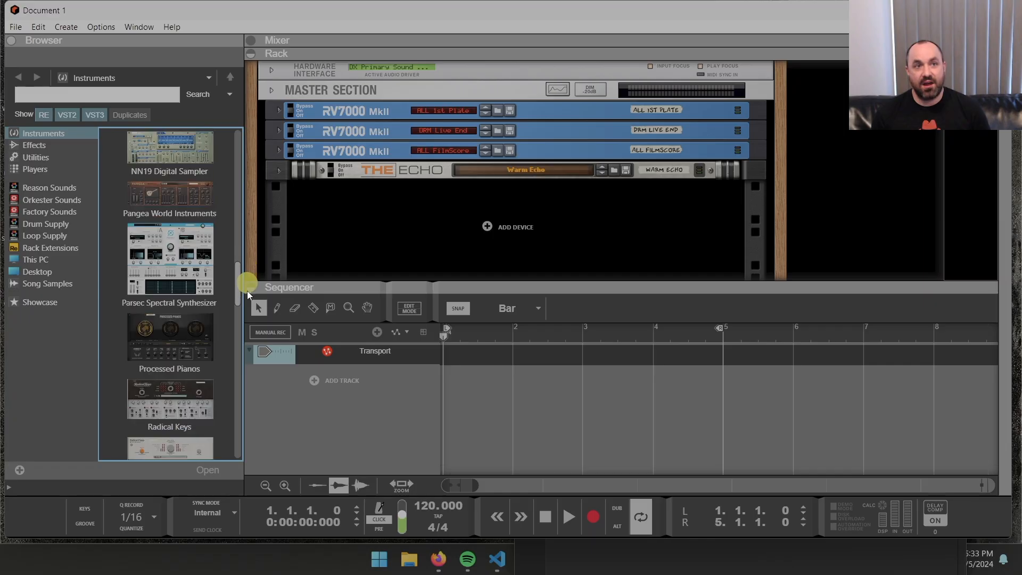
Step: Create The Usual Suspects' OsTIrus instrument from the Browser's Instruments list
{"action": "scroll", "scroll_direction": "down", "scroll_amount": 3}
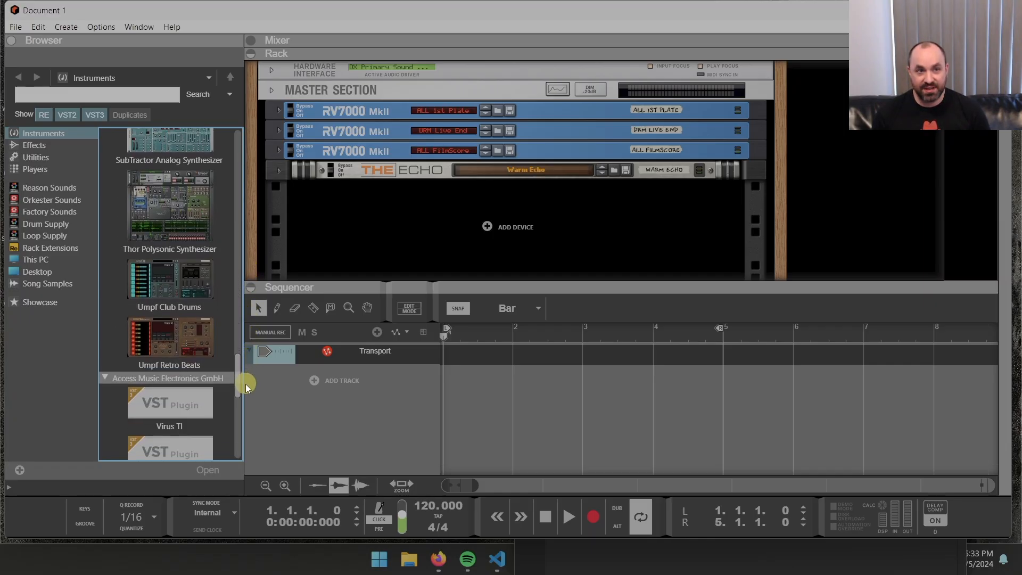
{"action": "scroll", "scroll_direction": "down", "scroll_amount": 3}
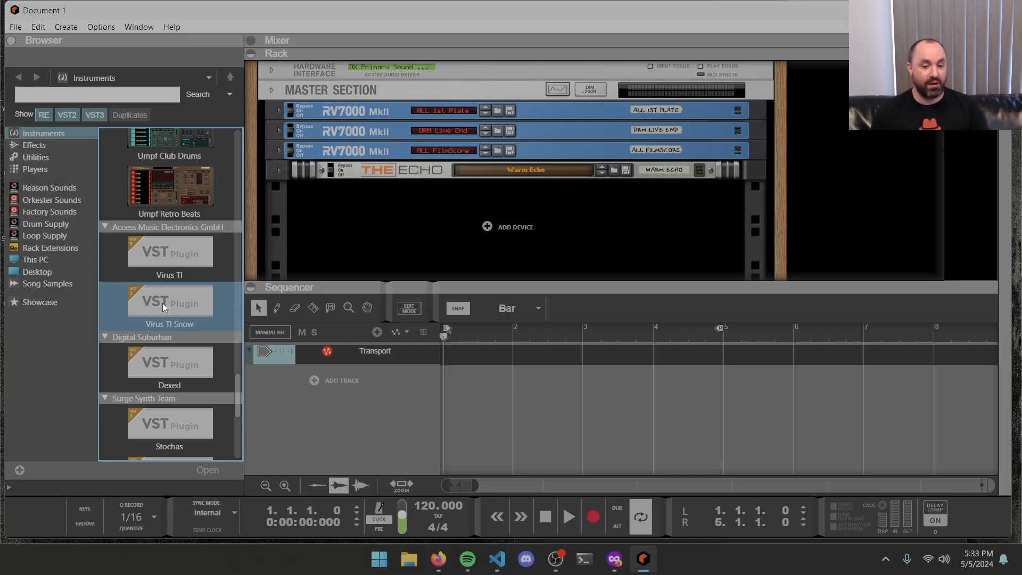
{"action": "mouse_move", "coordinate": [243, 434]}
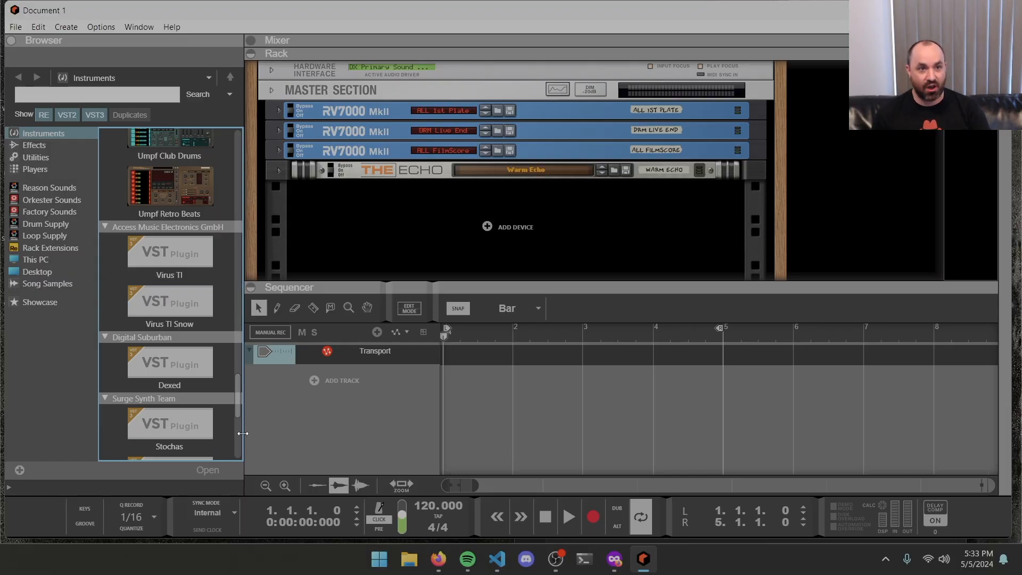
{"action": "scroll", "scroll_direction": "down", "scroll_amount": 3}
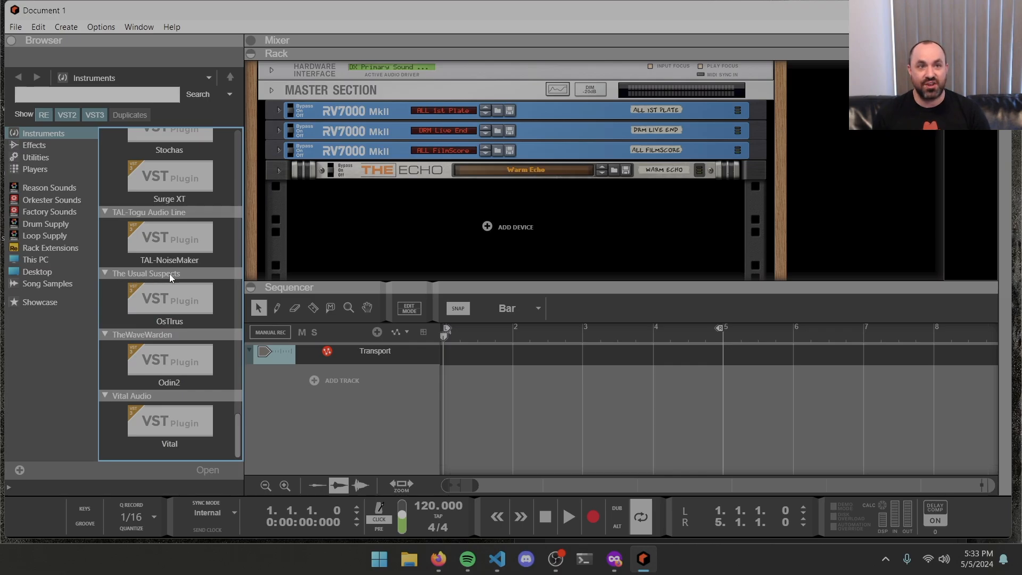
{"action": "left_click", "coordinate": [170, 298]}
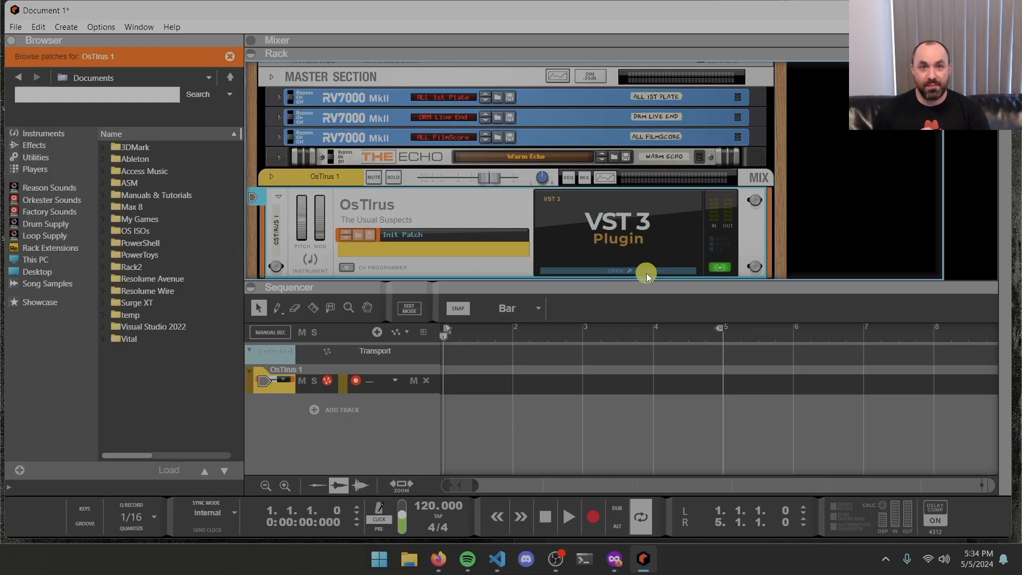
Step: Open the OsTIrus editor window and switch it to the BROWSER preset manager
{"action": "left_click", "coordinate": [618, 271]}
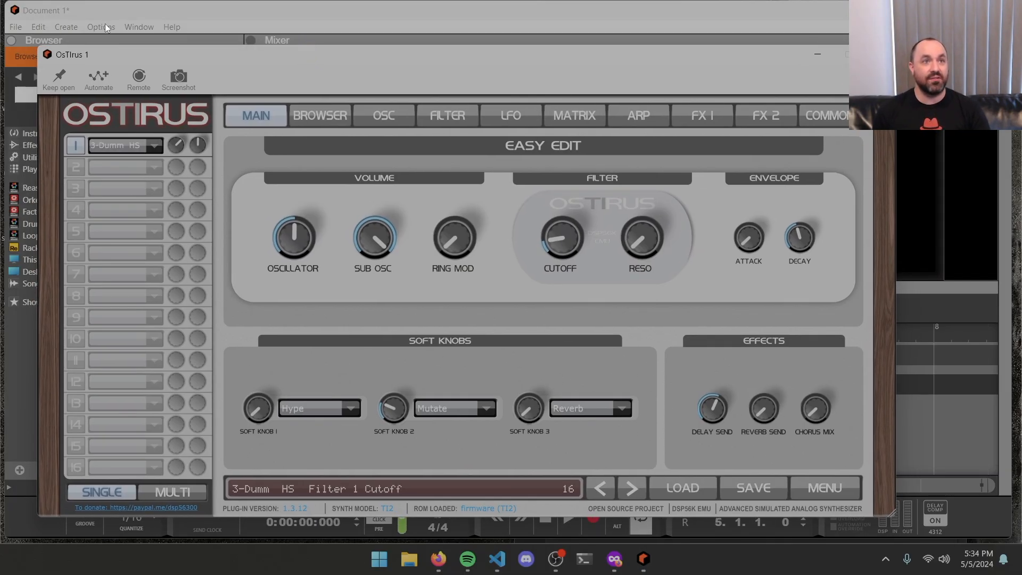
{"action": "left_click", "coordinate": [139, 26]}
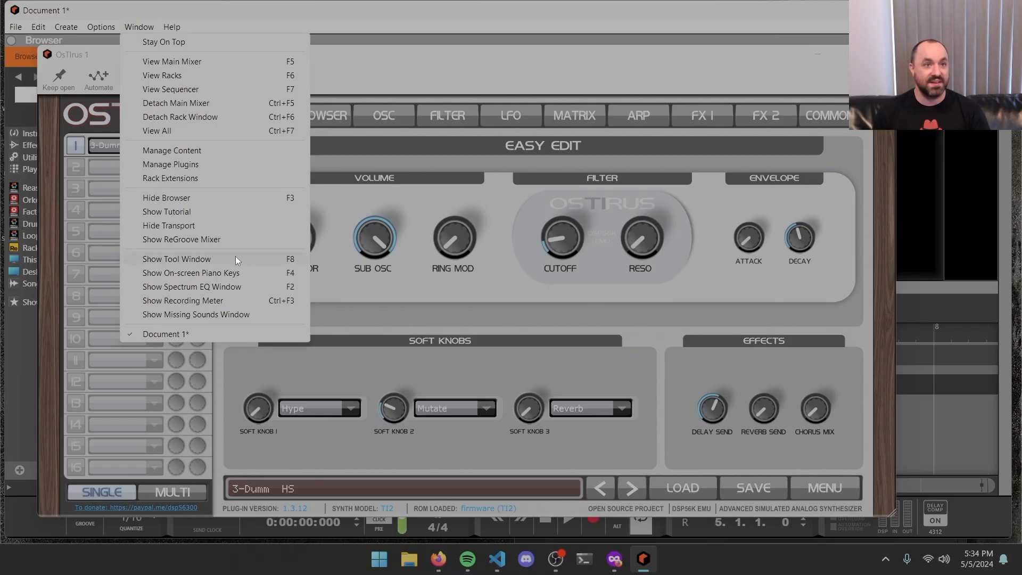
{"action": "left_click", "coordinate": [191, 272]}
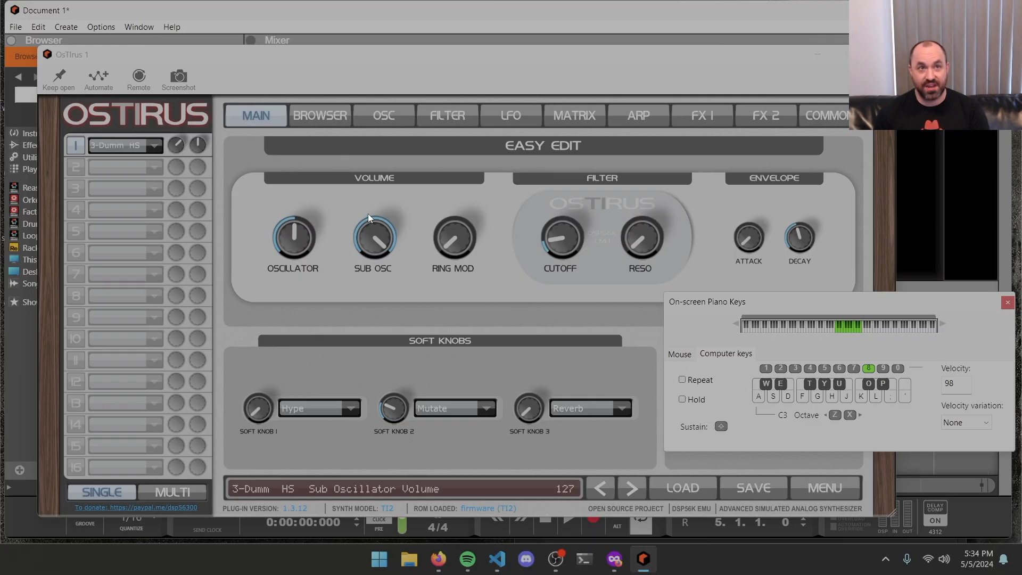
{"action": "left_click", "coordinate": [321, 115]}
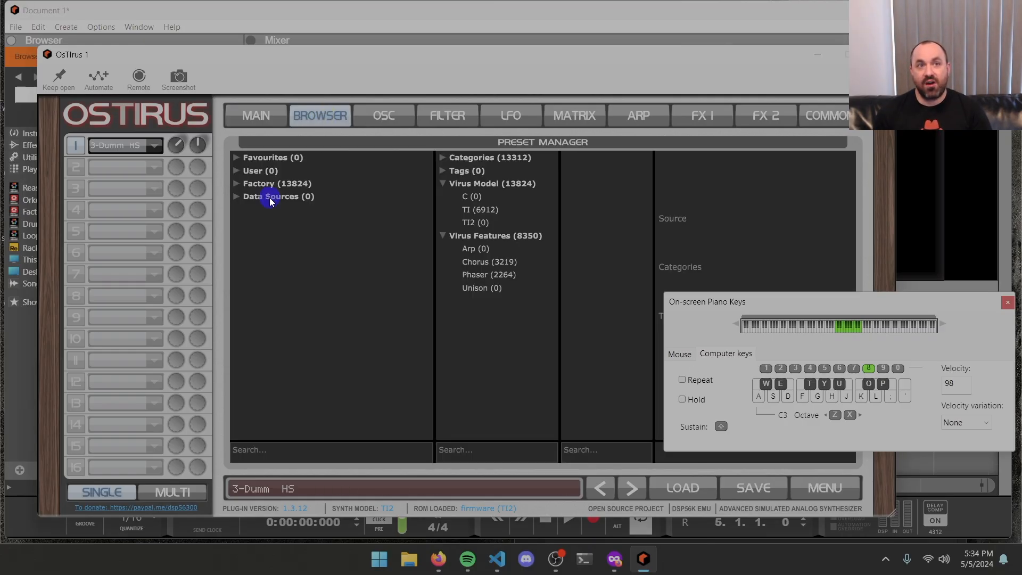
Step: Add Documents\Access Music\Virus TI\Patches as a Data Source folder in OsTIrus
{"action": "right_click", "coordinate": [271, 199]}
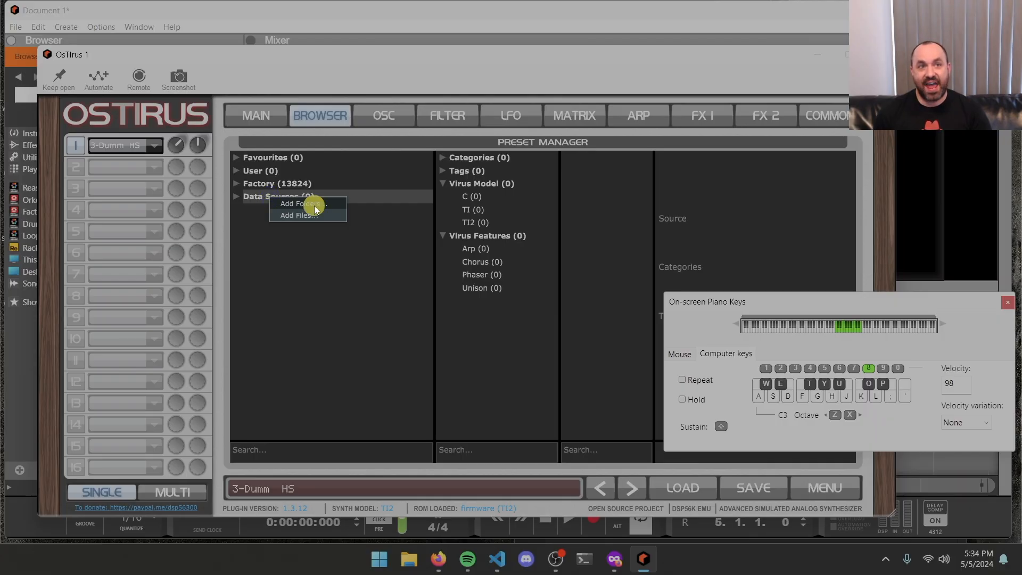
{"action": "left_click", "coordinate": [298, 203]}
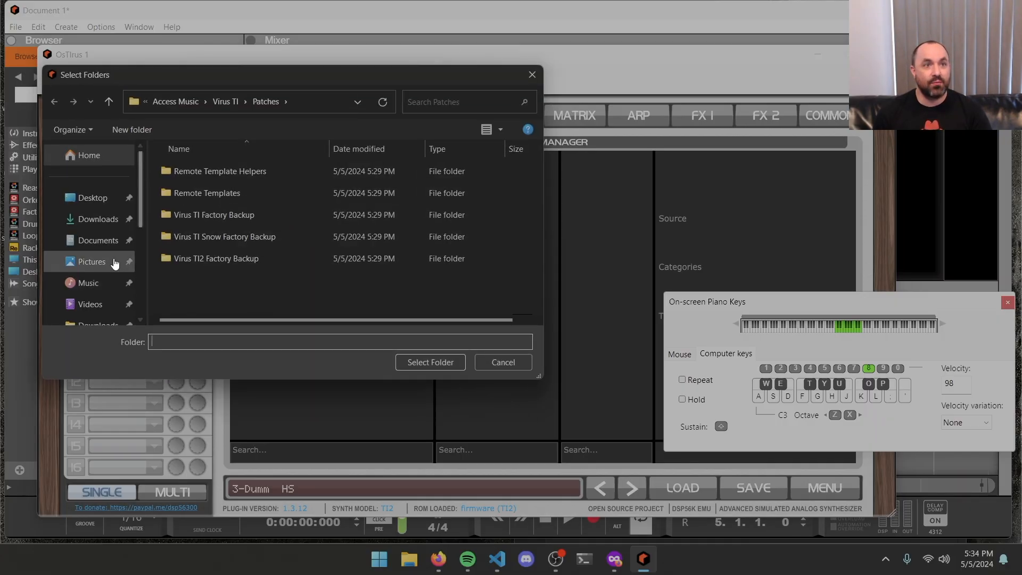
{"action": "left_click", "coordinate": [98, 240]}
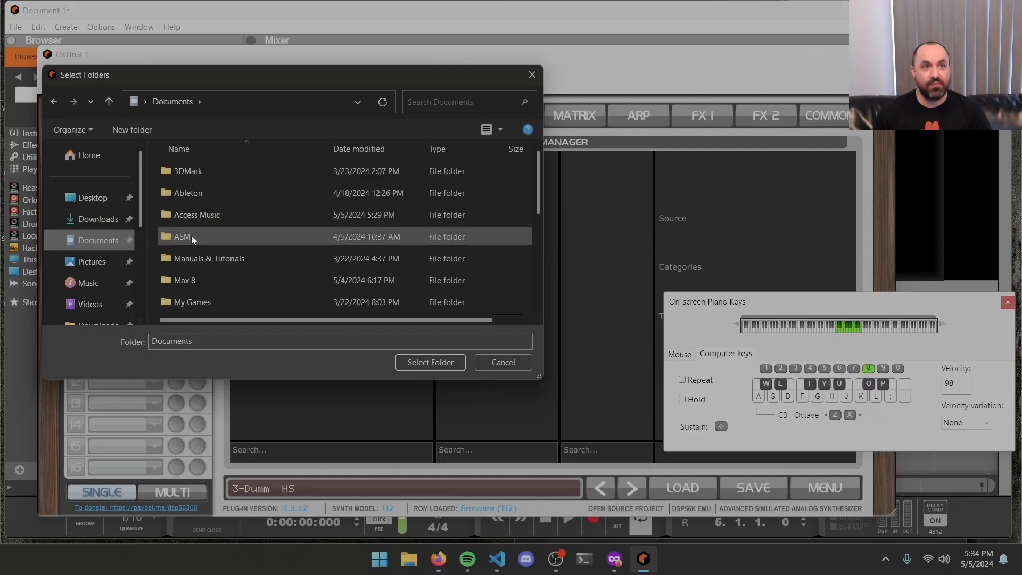
{"action": "double_click", "coordinate": [197, 214]}
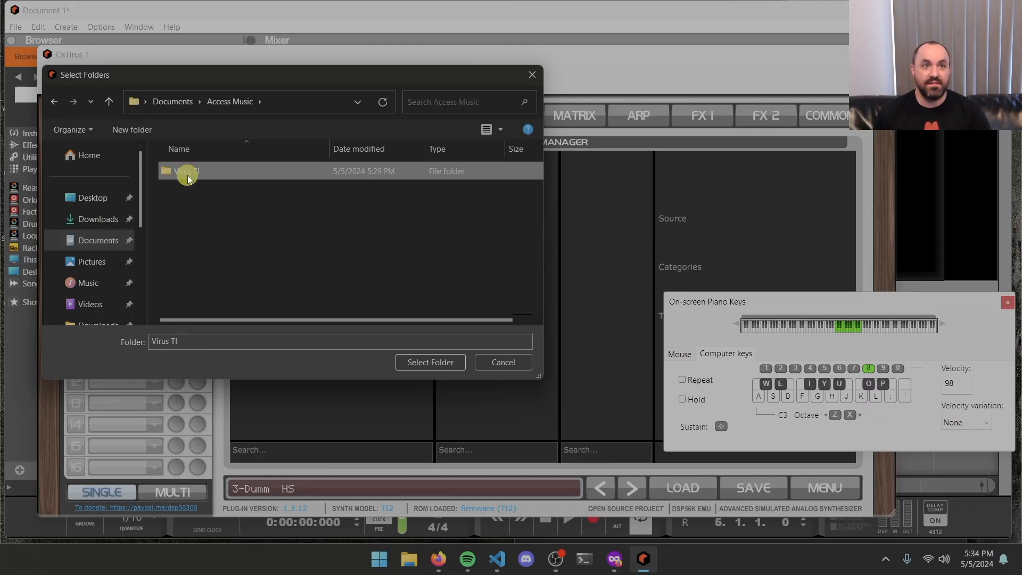
{"action": "double_click", "coordinate": [187, 171]}
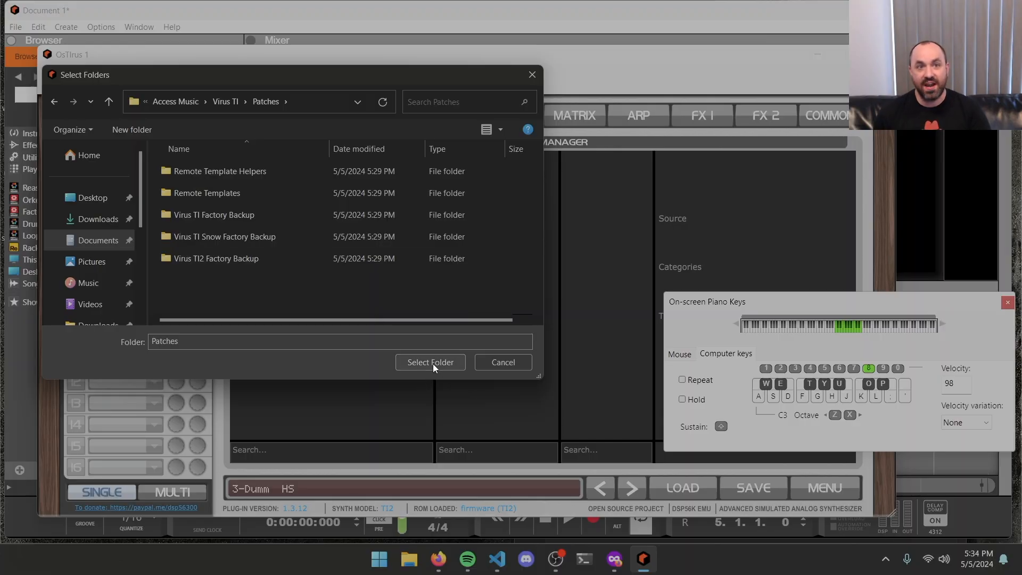
{"action": "left_click", "coordinate": [430, 362]}
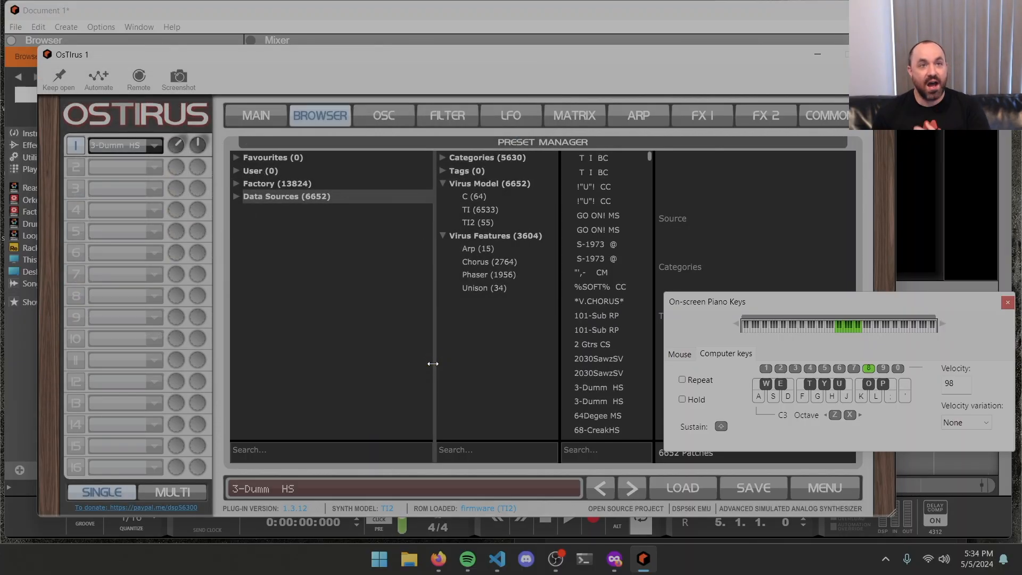
Step: Expand Data Sources and the C:\..\Patches source, then bring up File Explorer on Access Music
{"action": "left_click", "coordinate": [237, 184]}
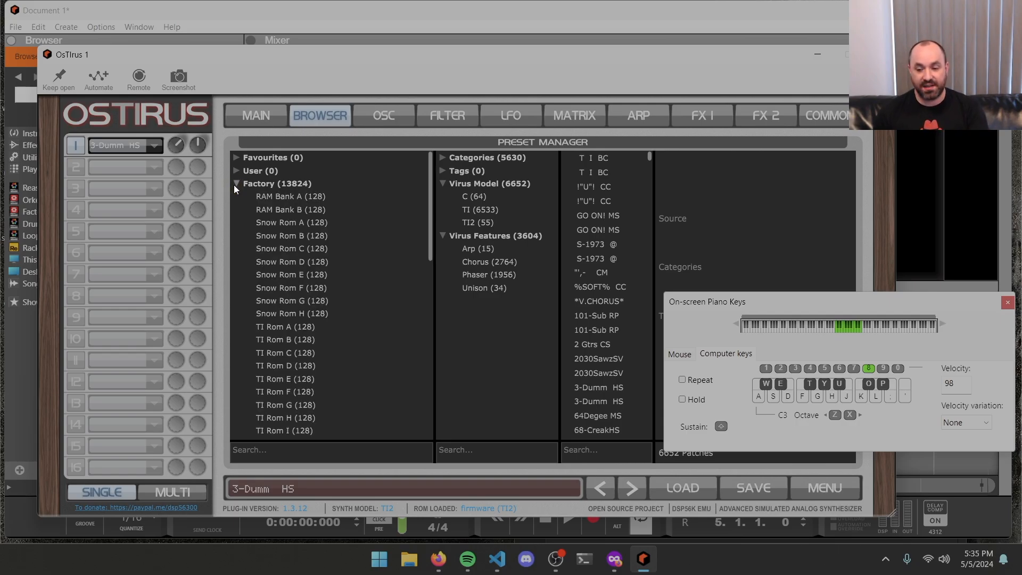
{"action": "mouse_move", "coordinate": [304, 343]}
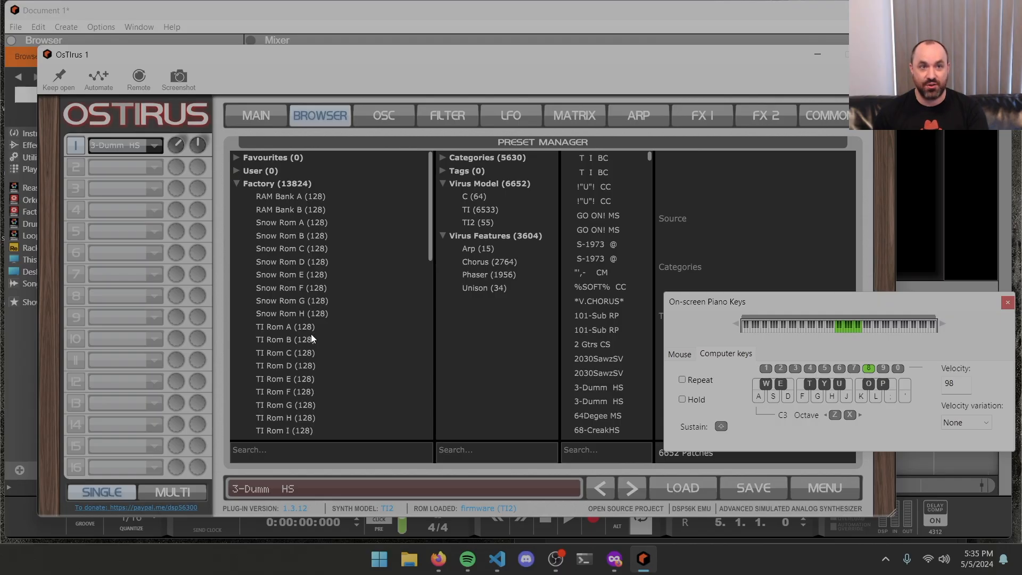
{"action": "left_click", "coordinate": [236, 184]}
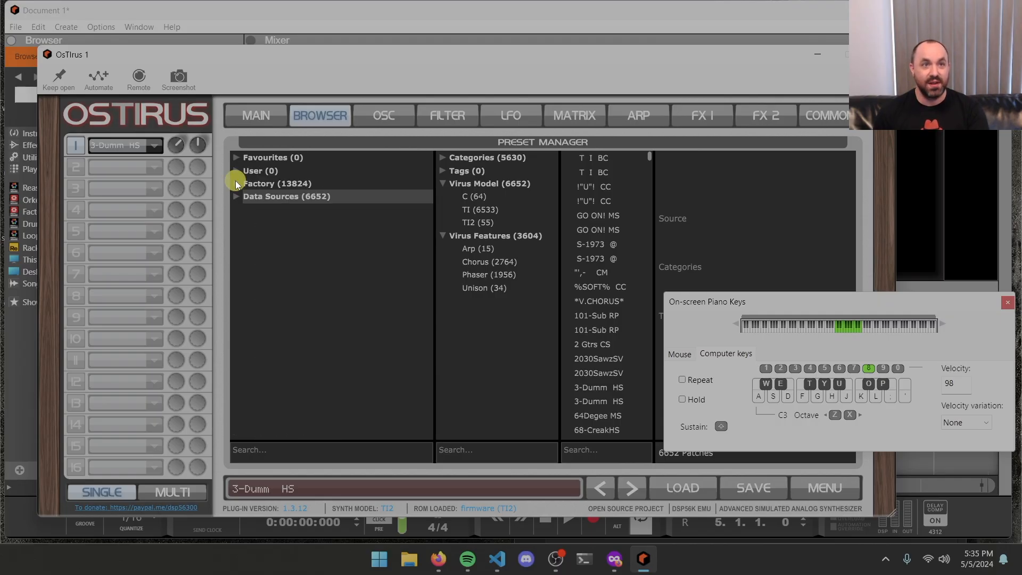
{"action": "left_click", "coordinate": [236, 197]}
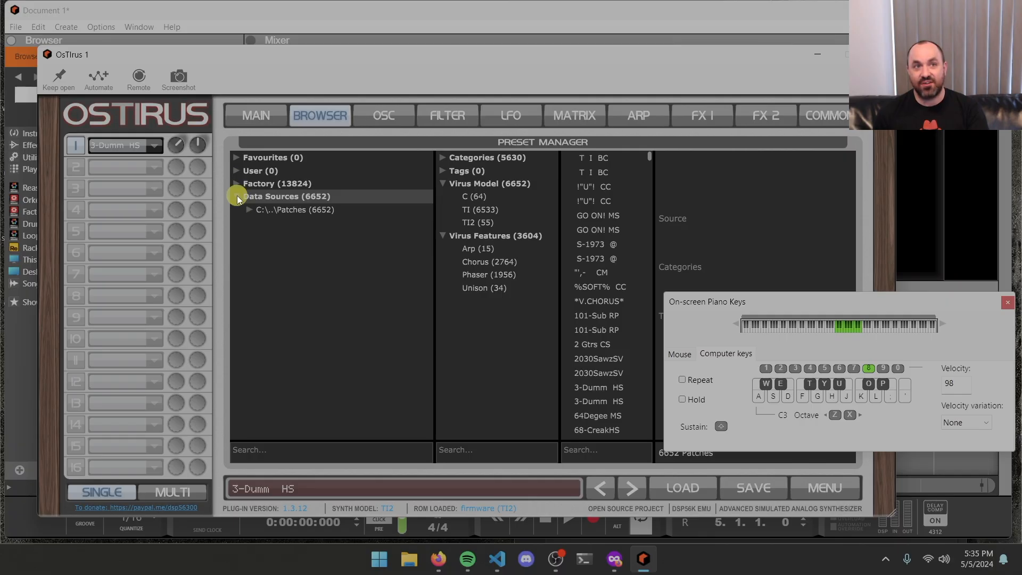
{"action": "left_click", "coordinate": [251, 209]}
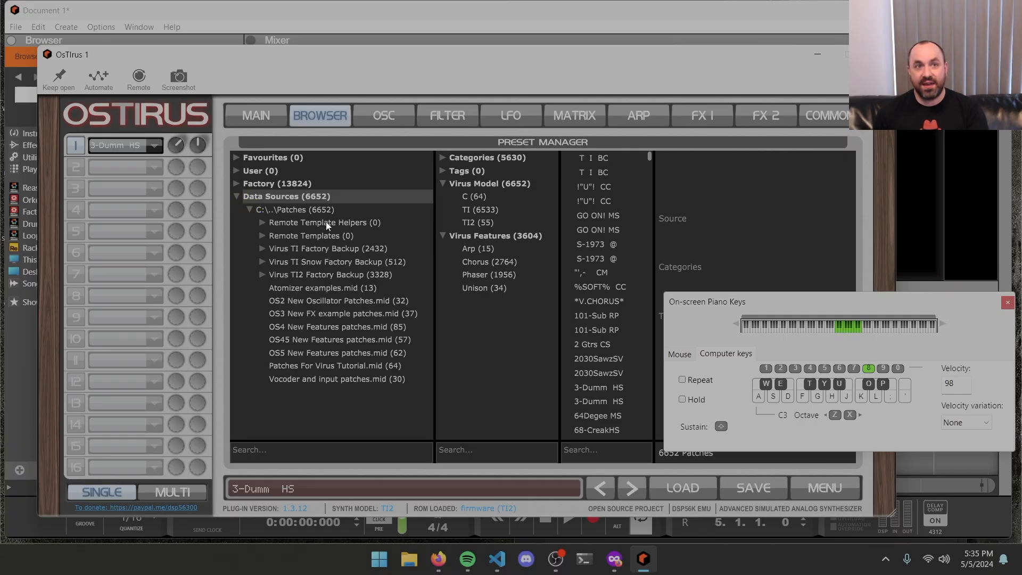
{"action": "mouse_move", "coordinate": [328, 444]}
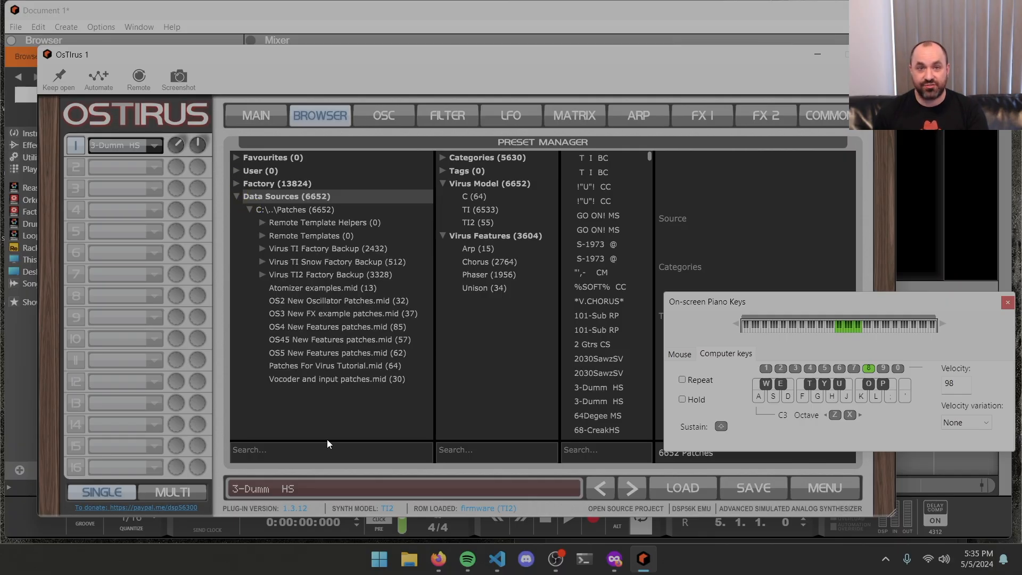
{"action": "mouse_move", "coordinate": [411, 527]}
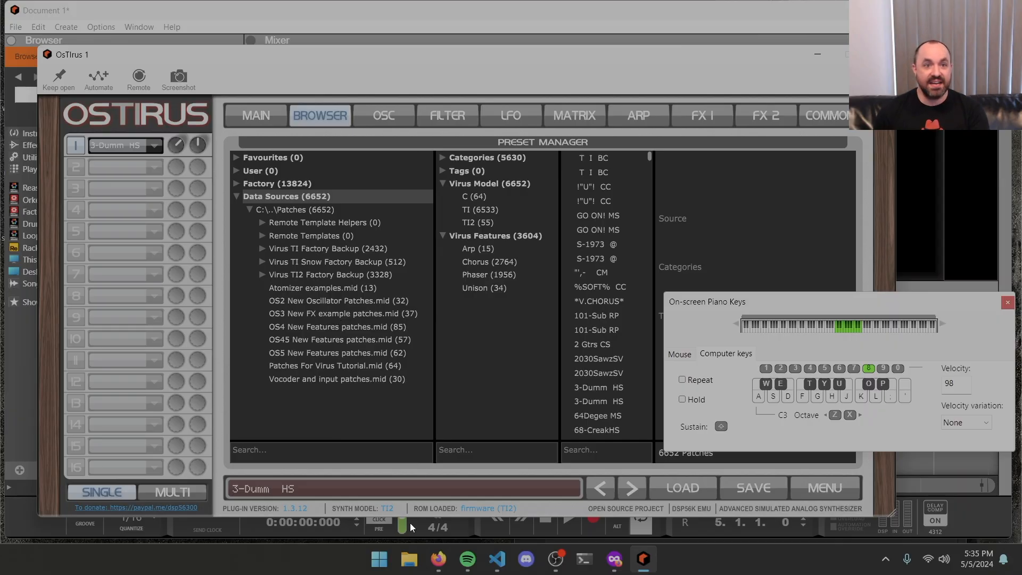
{"action": "left_click", "coordinate": [408, 559]}
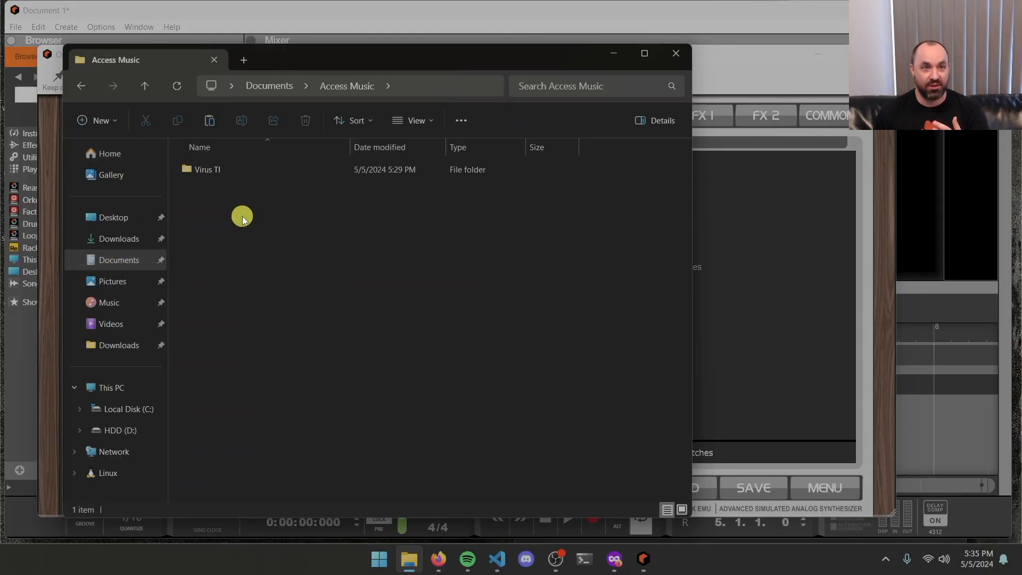
Step: Navigate File Explorer from Access Music into Virus TI and then Patches
{"action": "double_click", "coordinate": [205, 169]}
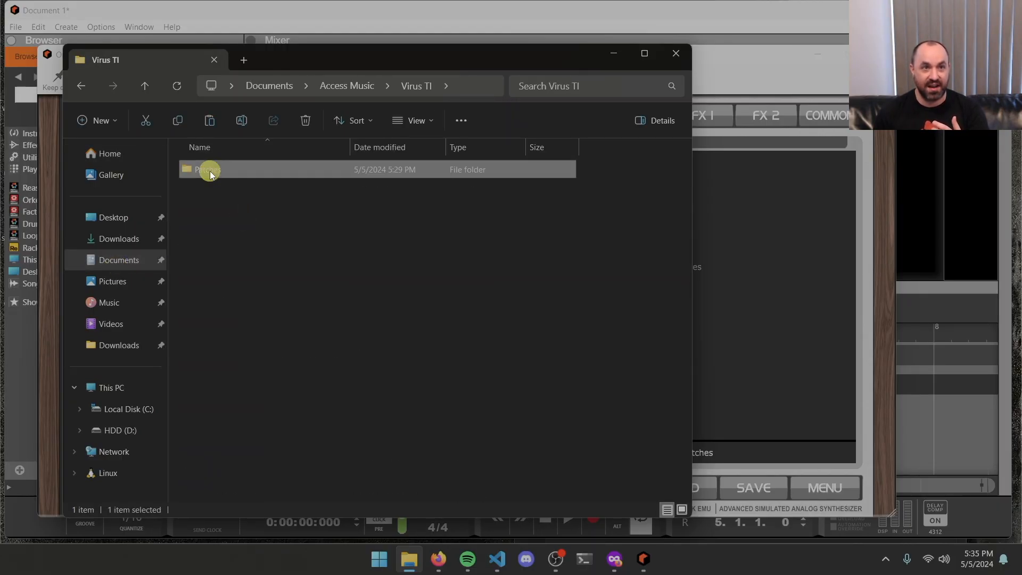
{"action": "double_click", "coordinate": [206, 170]}
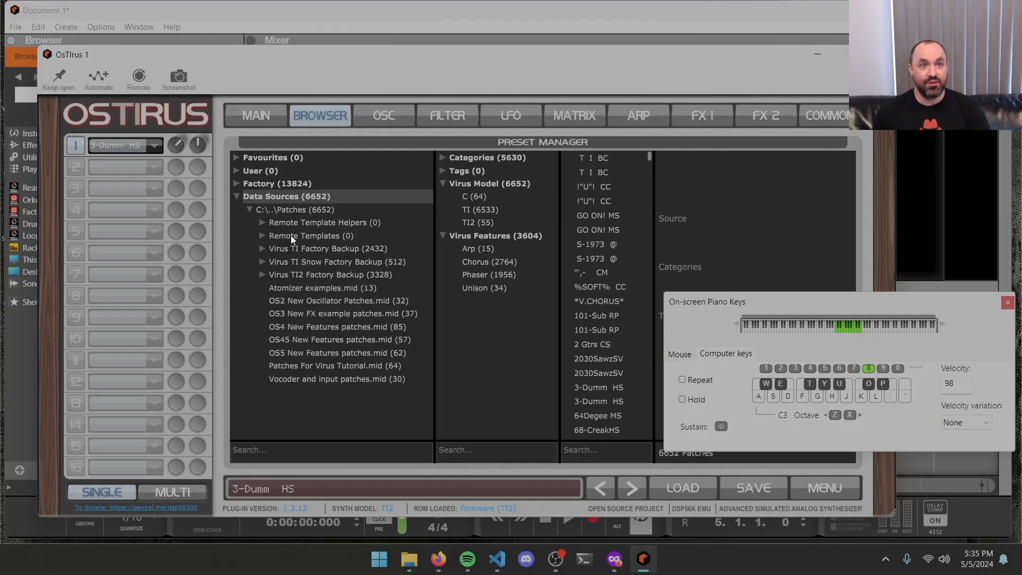
{"action": "mouse_move", "coordinate": [261, 258]}
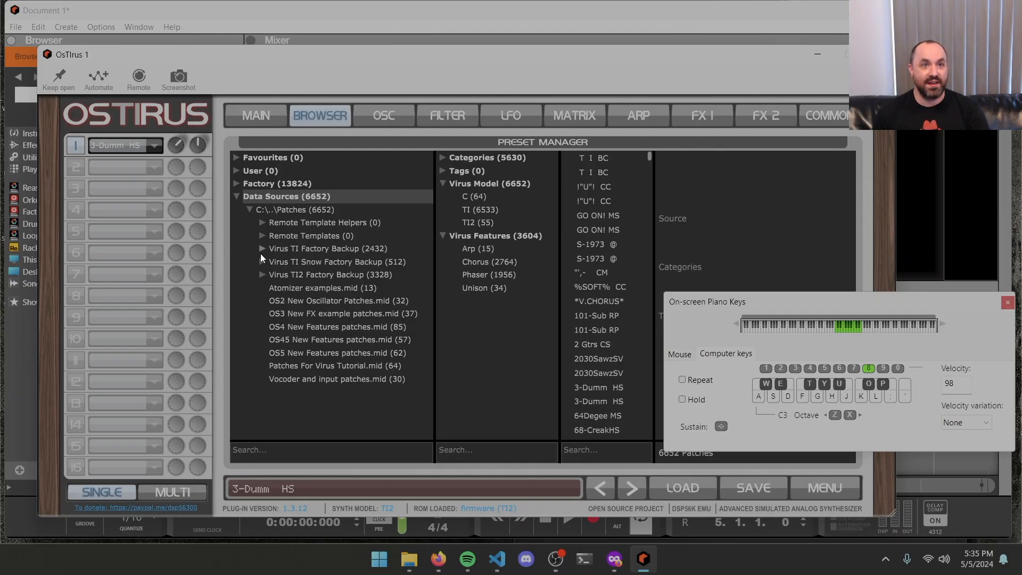
Step: Load a patch from Virus TI2 Factory Backup > Rom > Virus TI2 Rom D.mid, then close the plugin window
{"action": "left_click", "coordinate": [263, 275]}
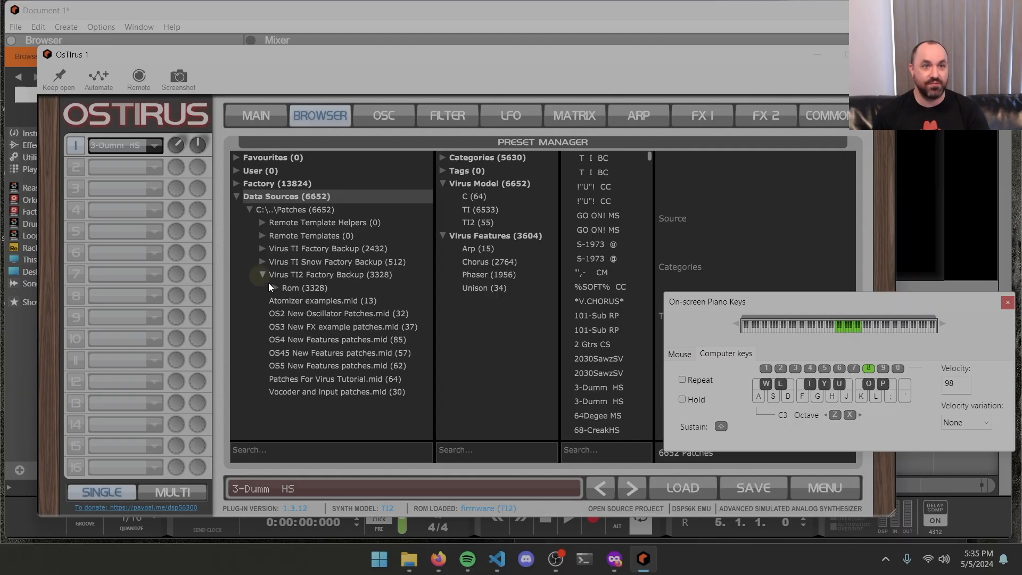
{"action": "left_click", "coordinate": [275, 288]}
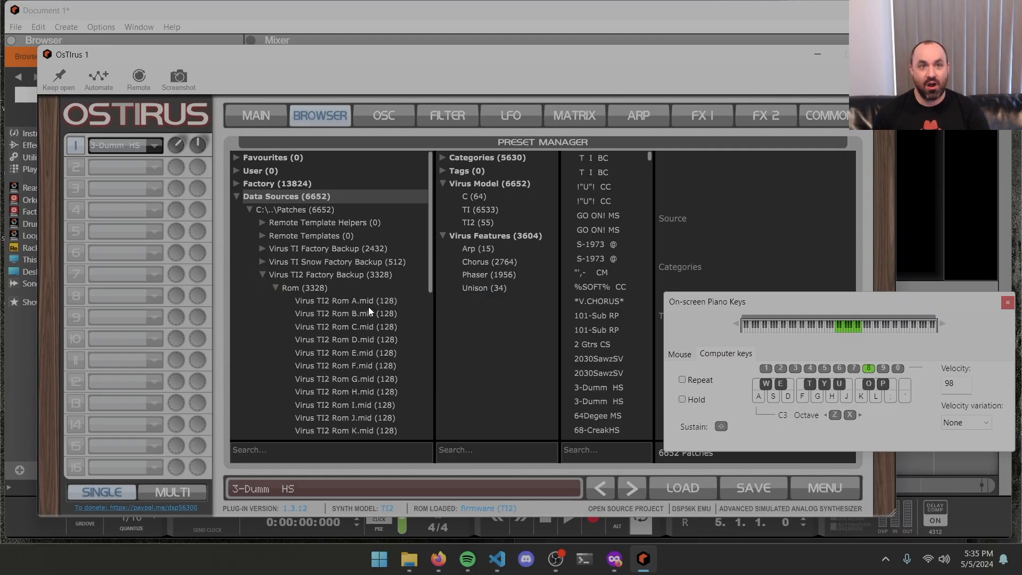
{"action": "left_click", "coordinate": [346, 339]}
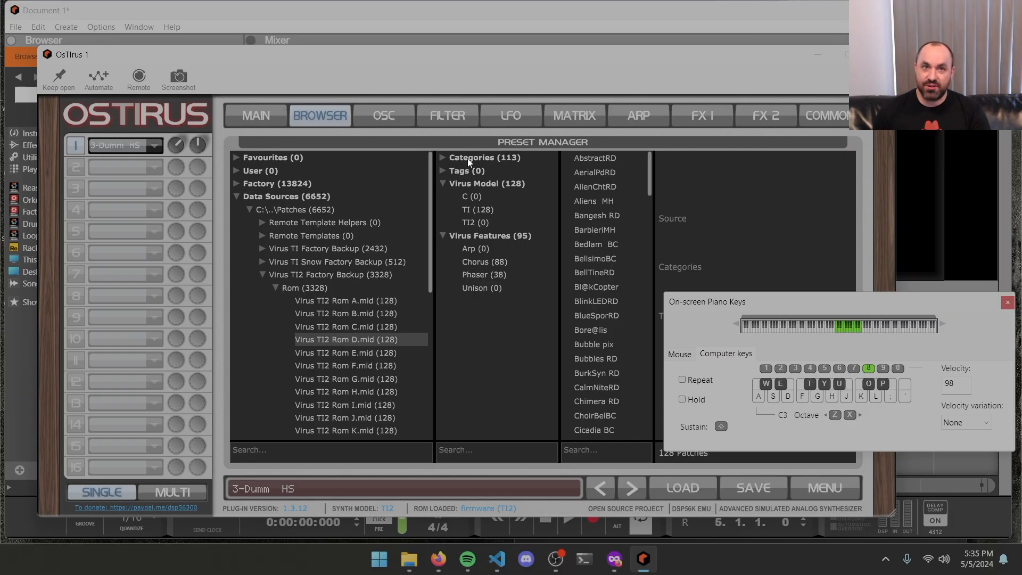
{"action": "mouse_move", "coordinate": [476, 223]}
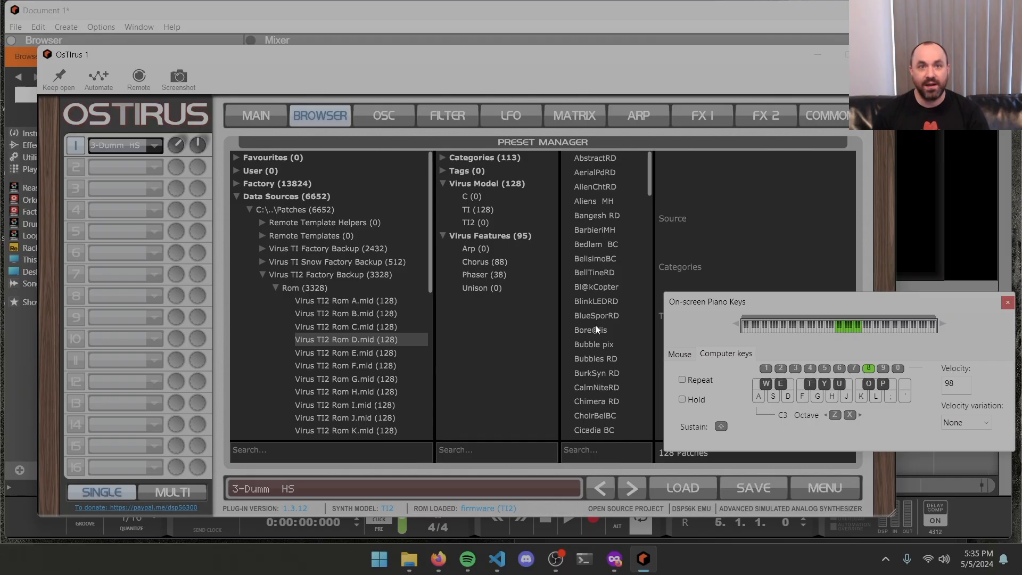
{"action": "left_click", "coordinate": [596, 301]}
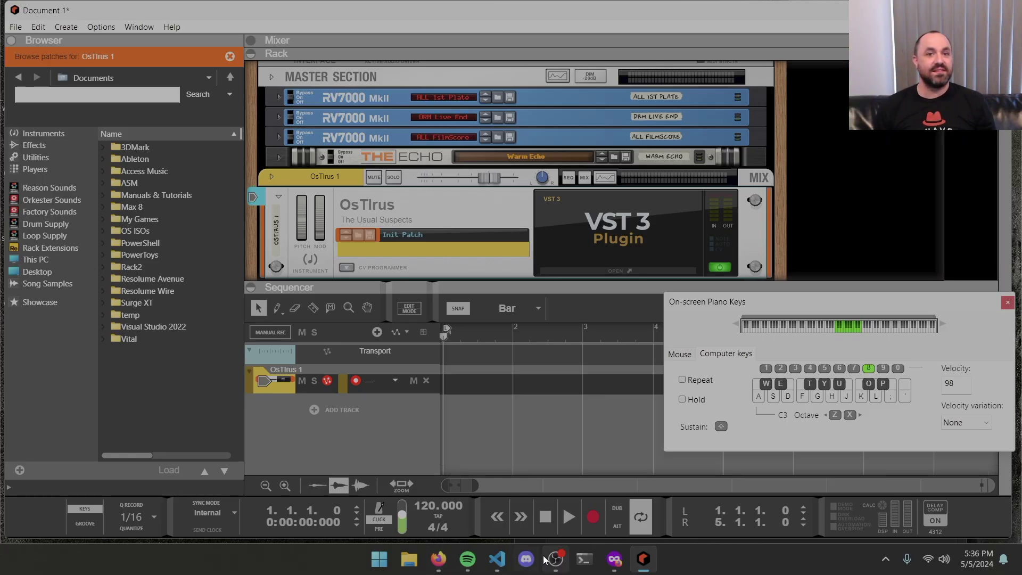
{"action": "left_click", "coordinate": [553, 559]}
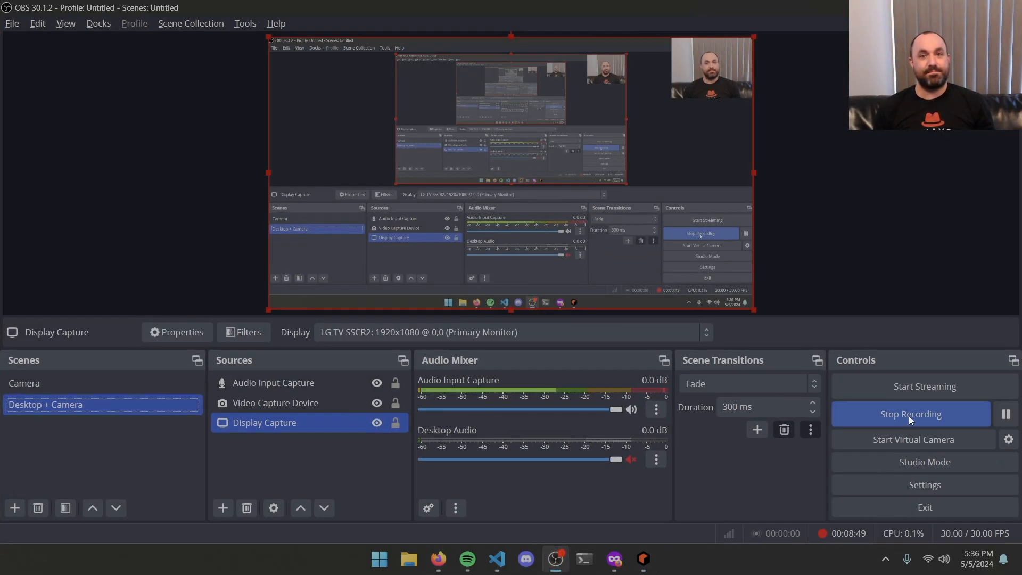